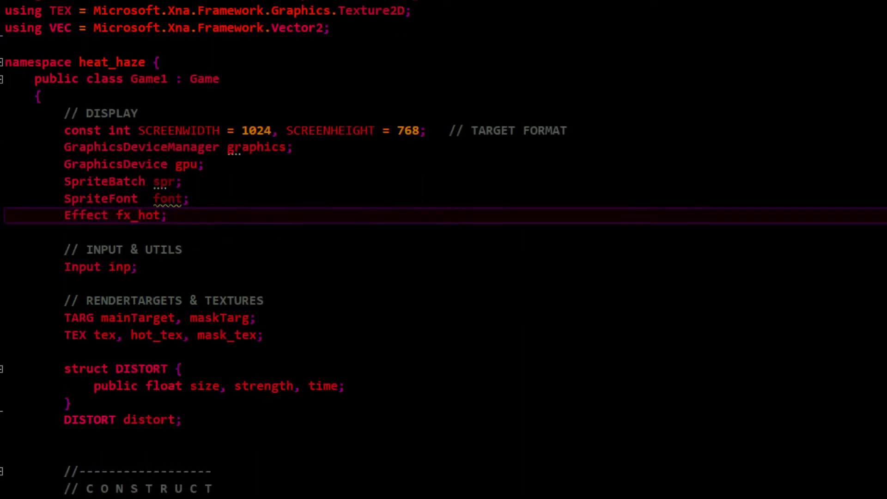
Step: Select the Effect fx_hot declaration in Game1's field list
click(170, 215)
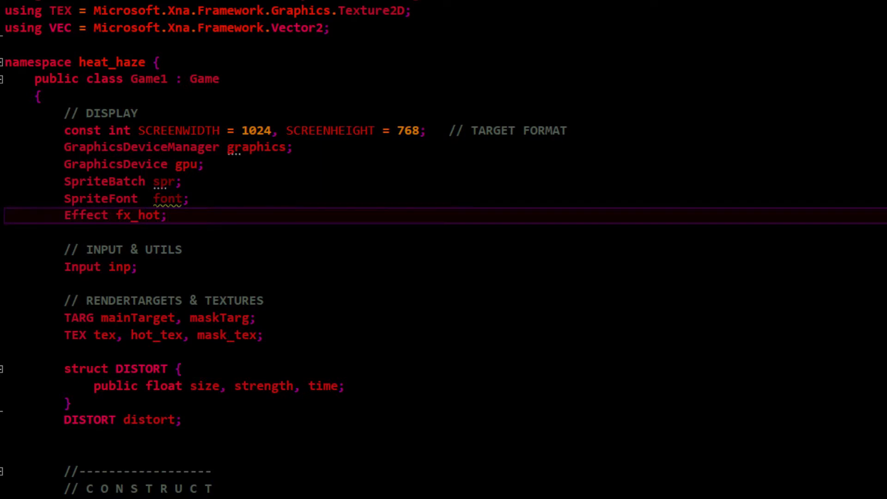
click(168, 215)
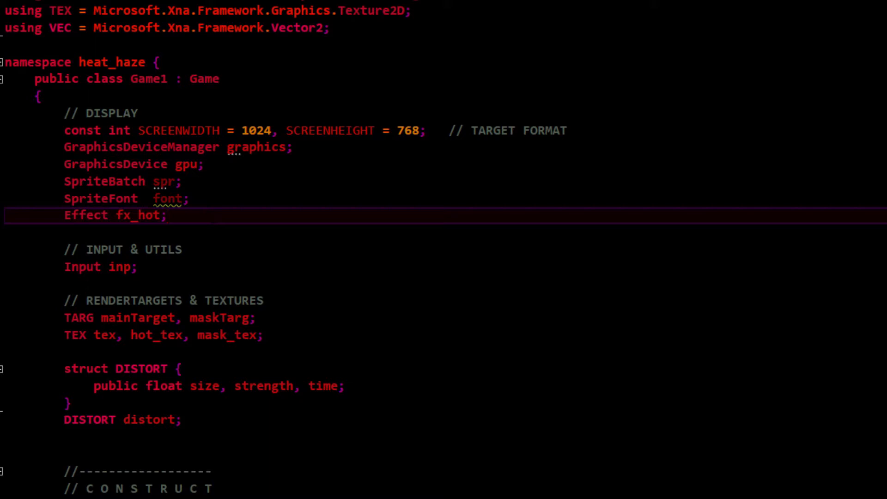
click(168, 215)
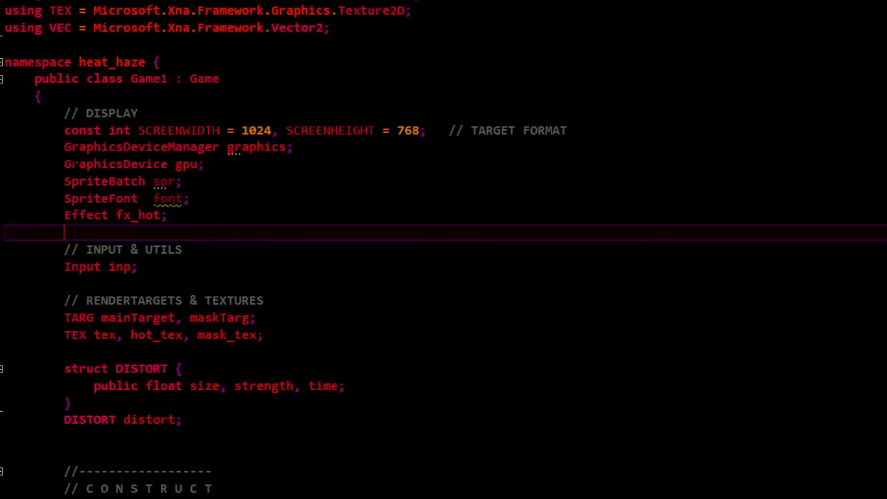
mouse_move(104, 181)
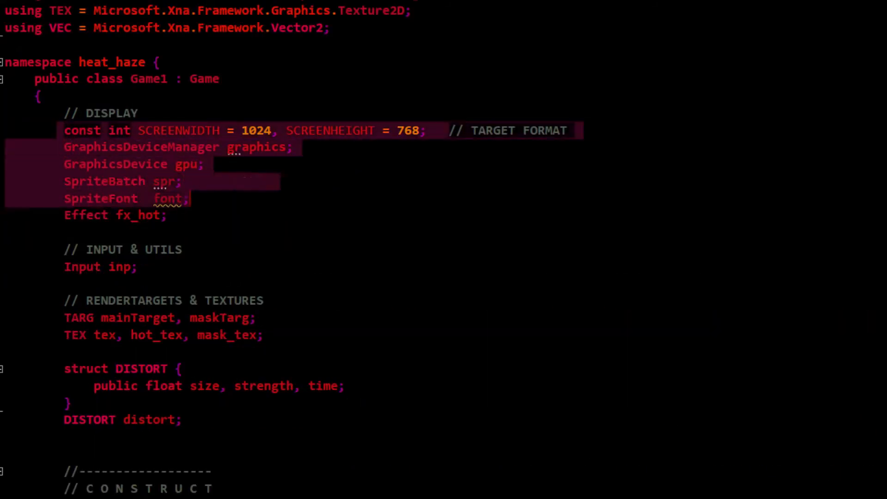
double_click(137, 214)
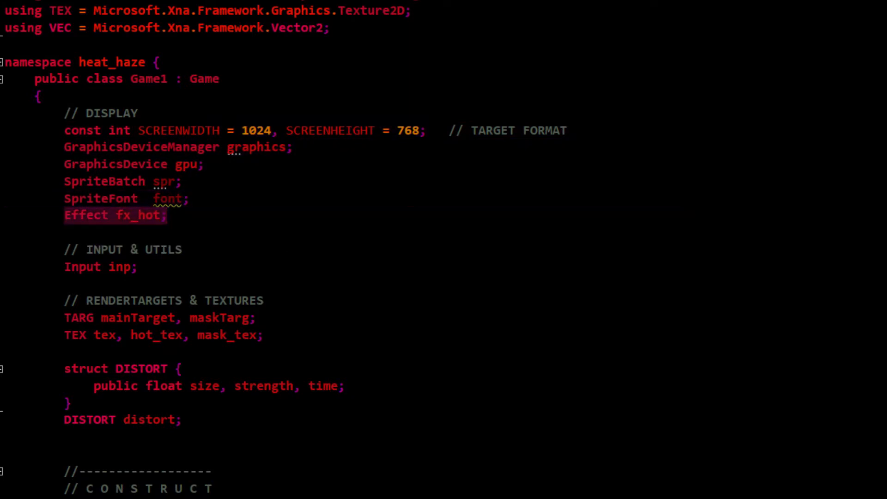
Step: Scroll through Game1's declarations and select Vector2 in the VEC alias
scroll(down, 3)
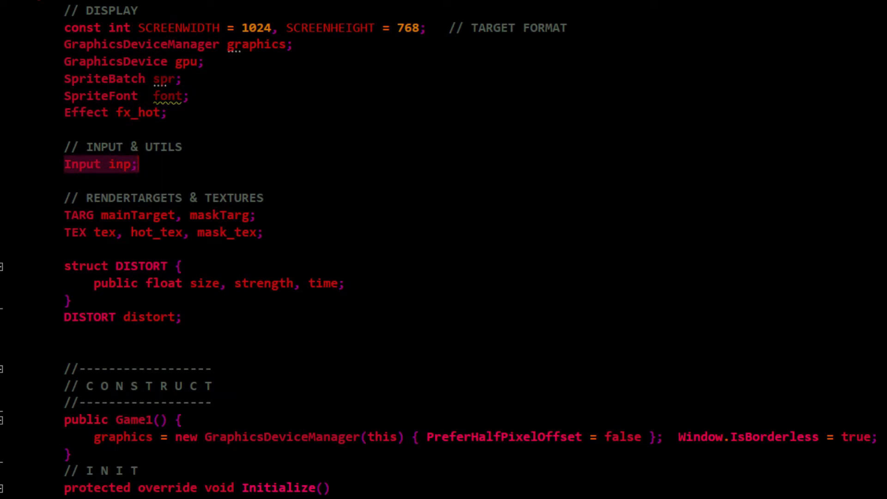
scroll(down, 3)
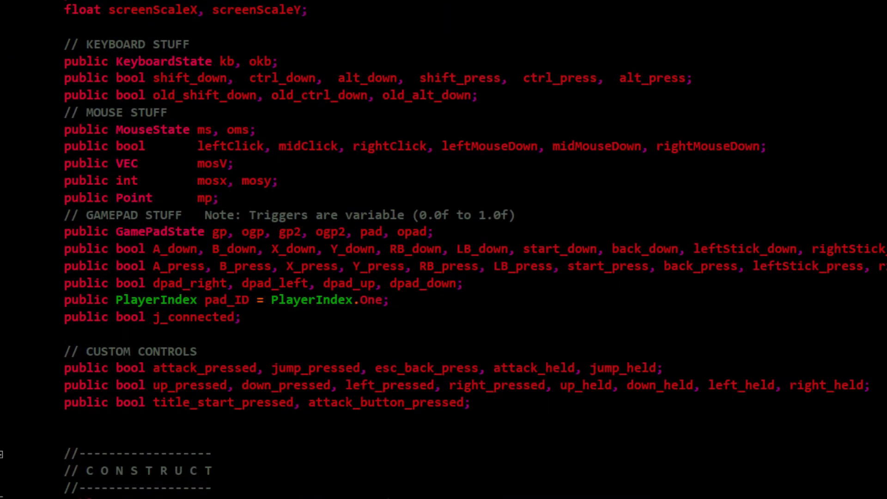
scroll(down, 3)
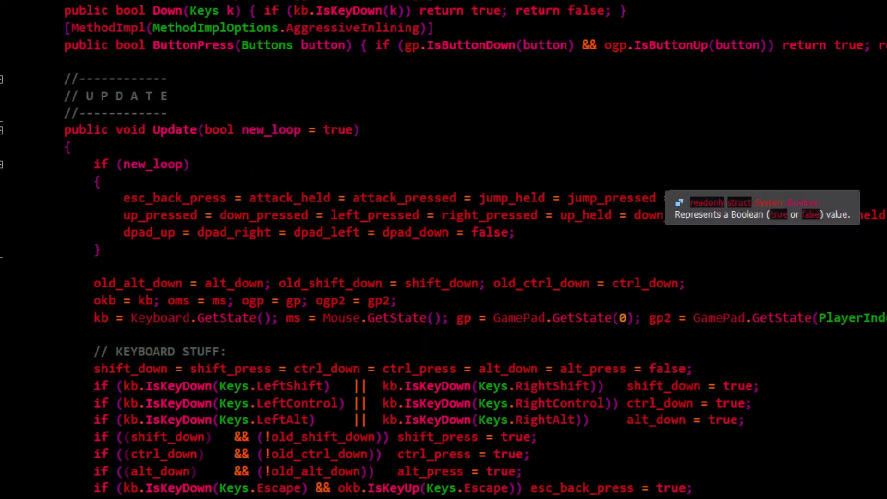
scroll(up, 3)
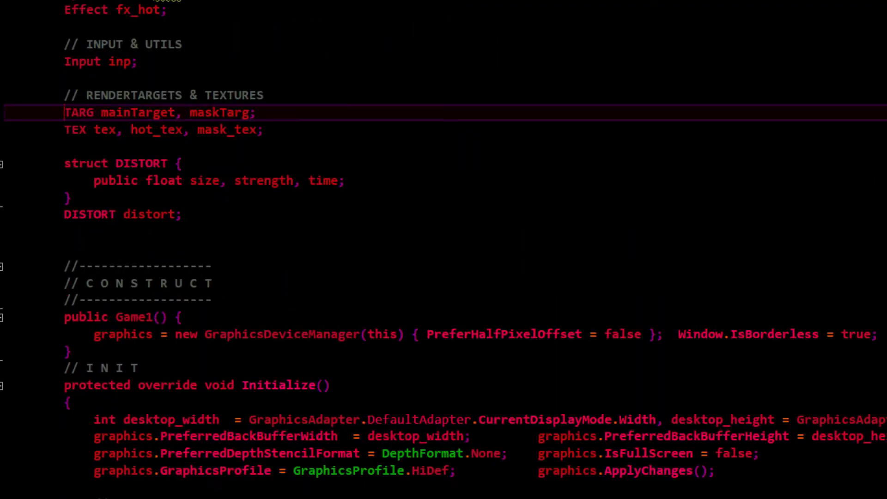
scroll(up, 3)
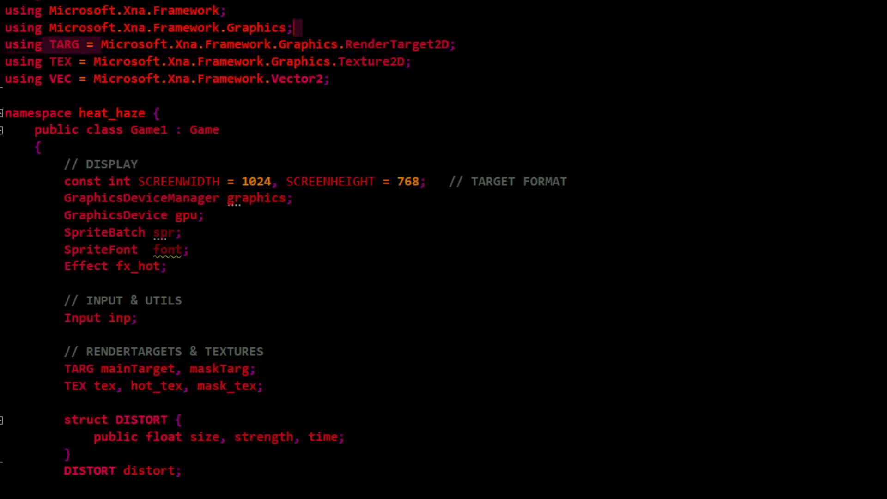
click(93, 62)
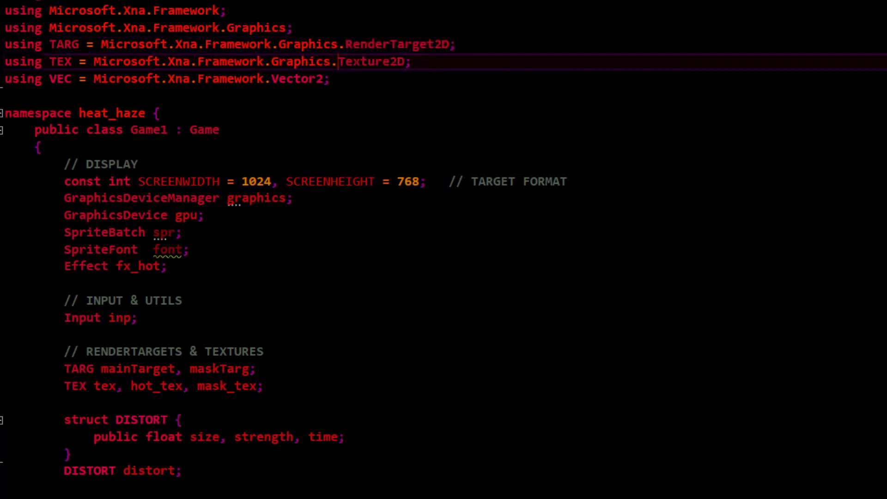
double_click(372, 61)
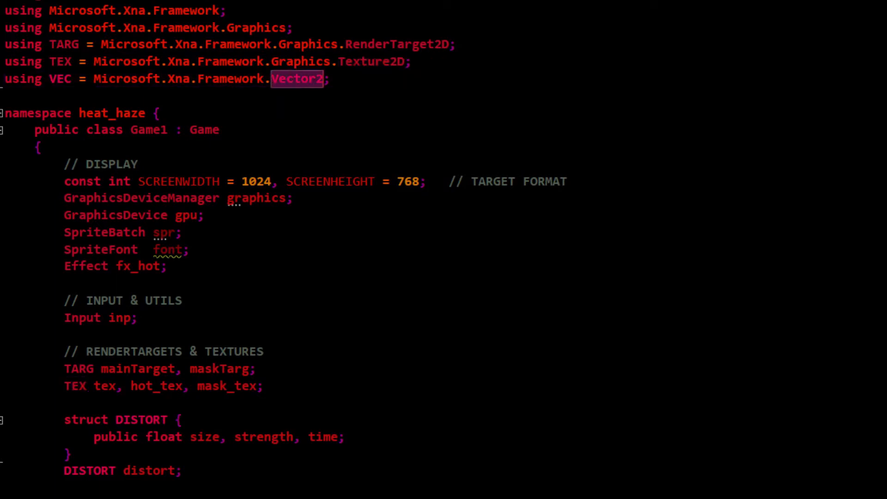
Step: Select the size and time fields of the DISTORT struct
scroll(down, 3)
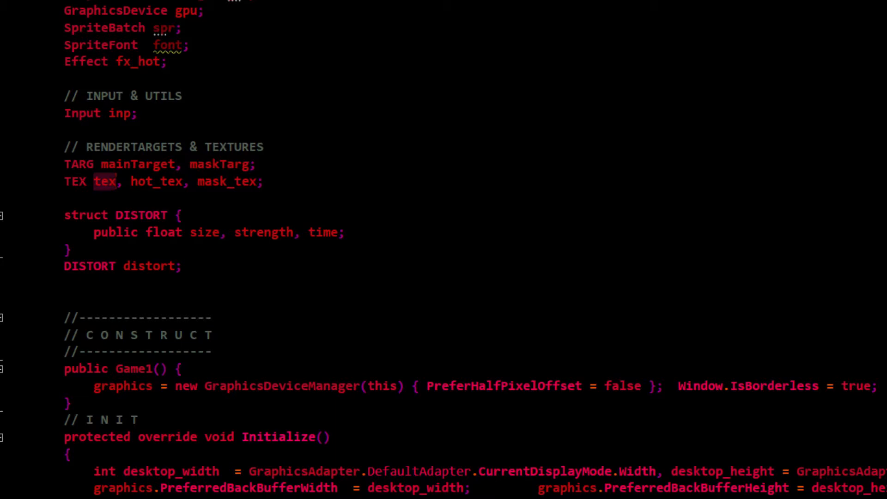
scroll(up, 3)
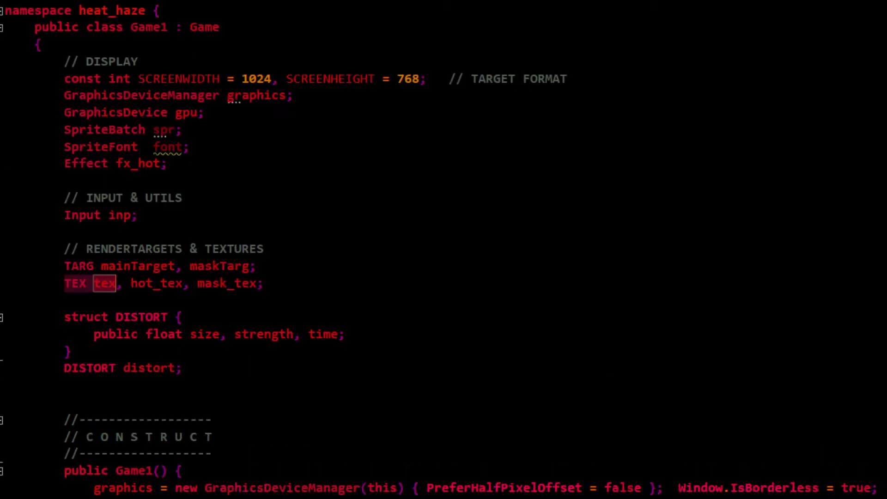
click(131, 283)
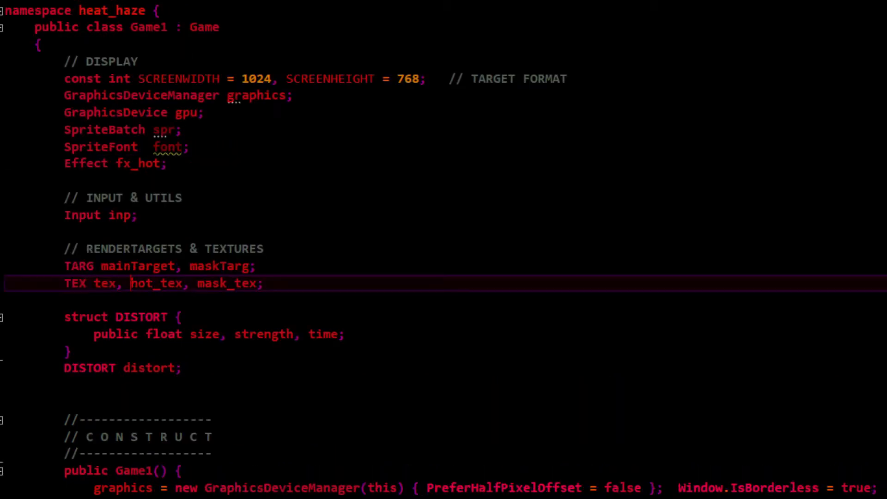
mouse_move(156, 283)
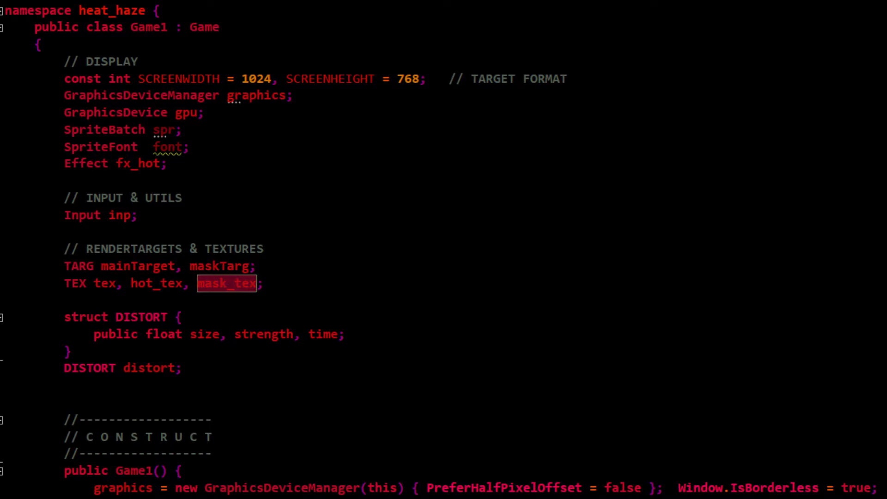
scroll(down, 3)
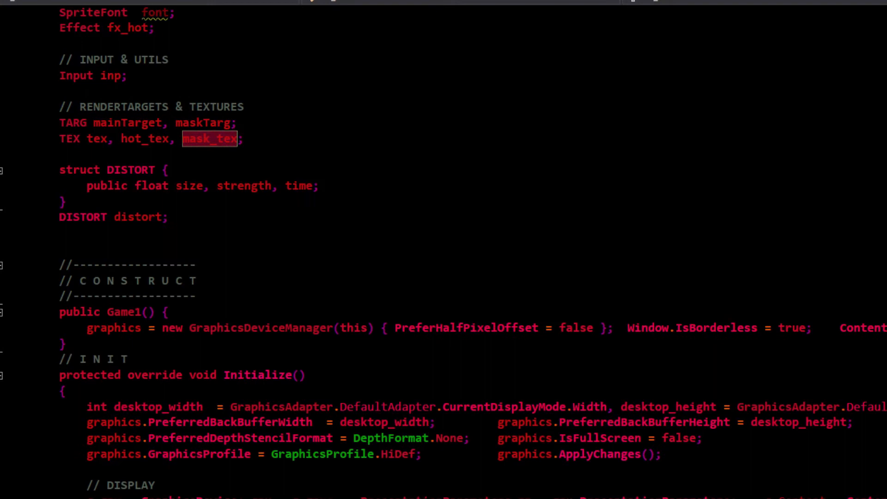
double_click(190, 186)
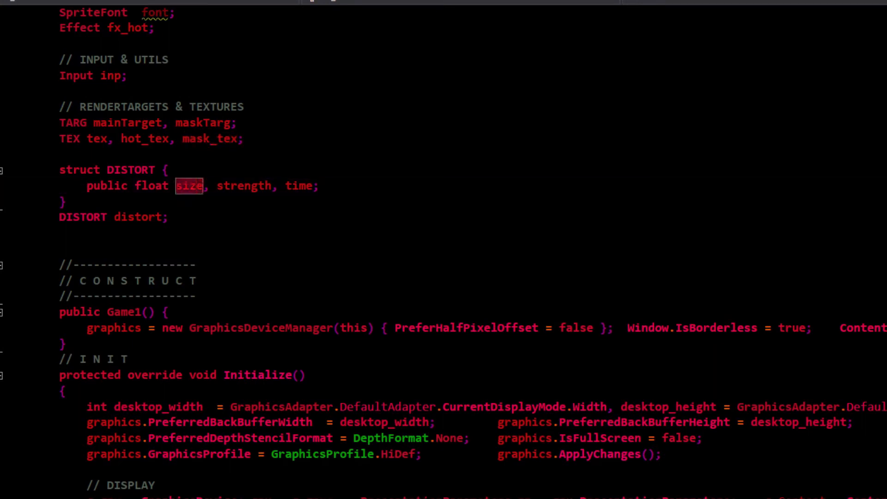
double_click(301, 186)
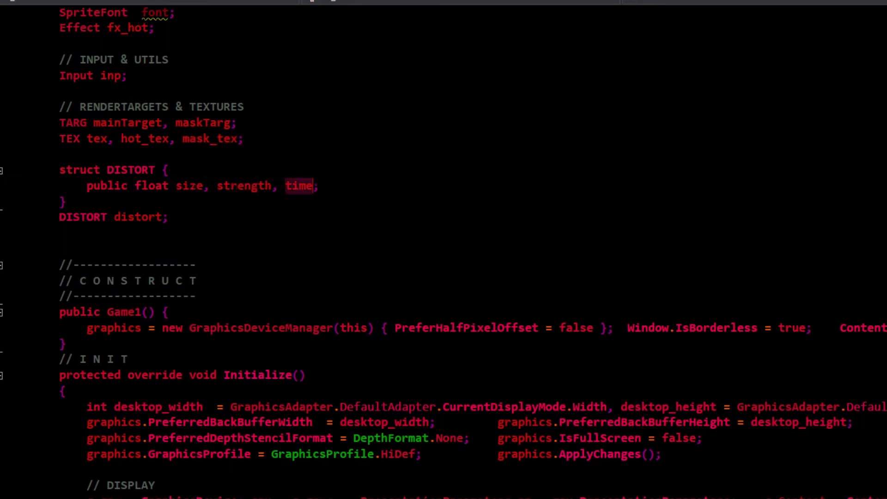
double_click(300, 187)
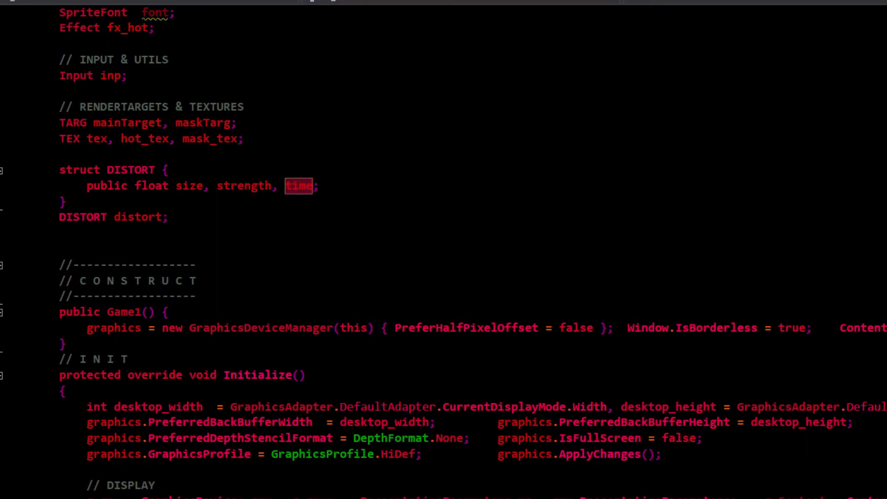
Step: Scroll down through Initialize's distort defaults and LoadContent's heat asset loading
scroll(down, 3)
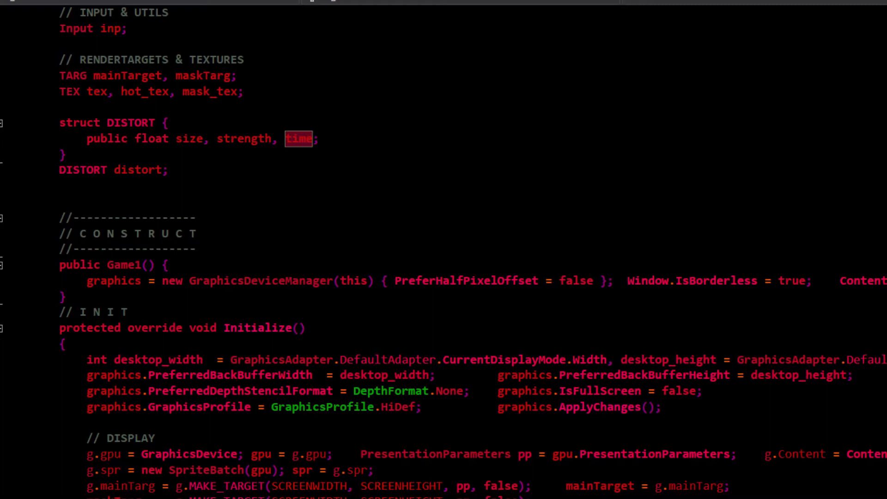
scroll(down, 3)
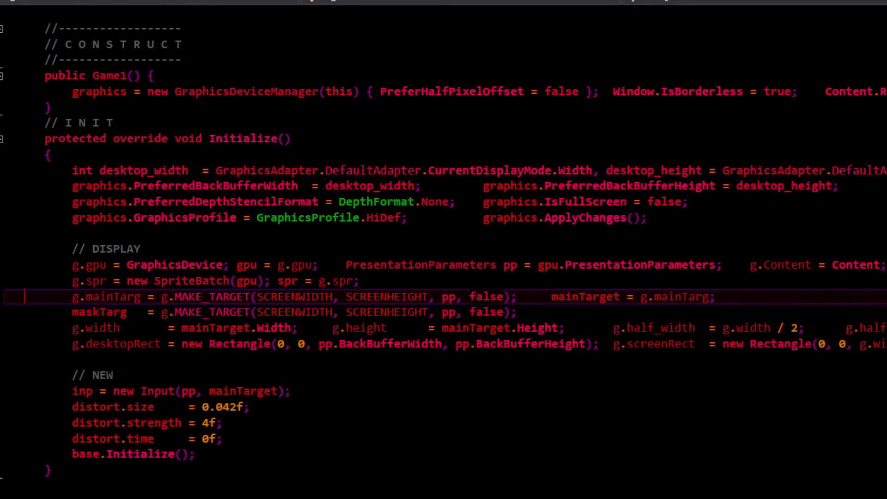
scroll(down, 3)
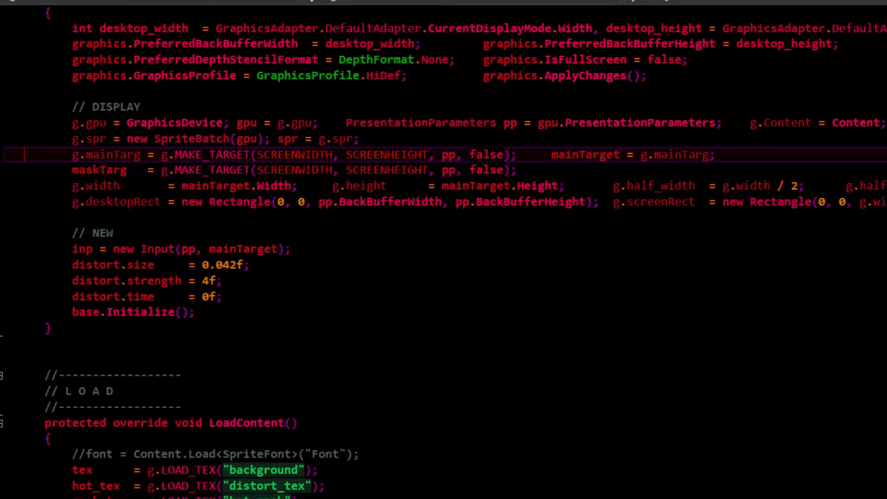
scroll(down, 3)
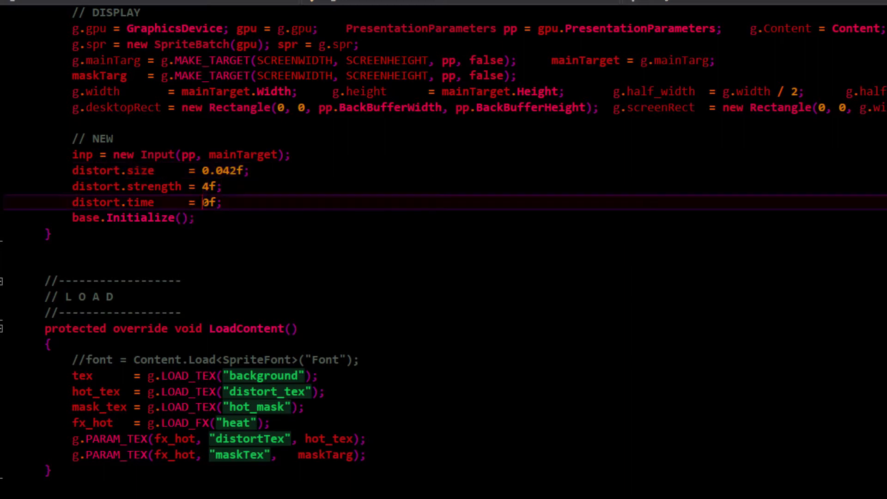
scroll(down, 3)
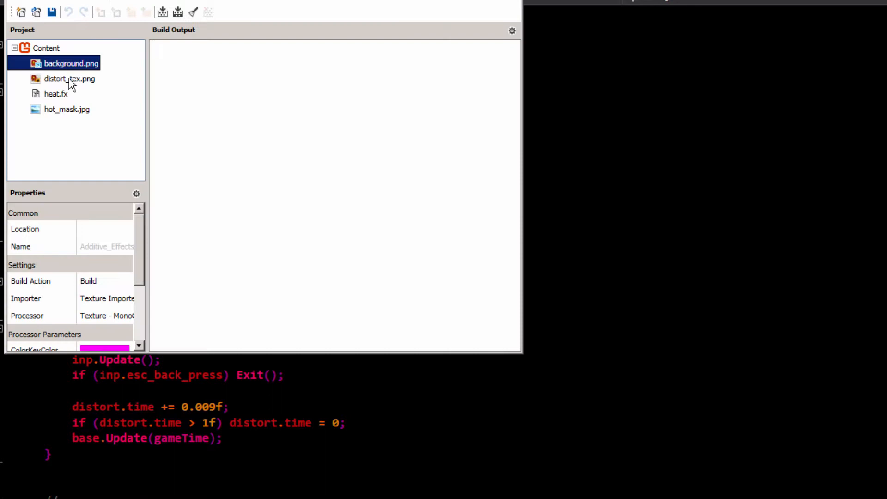
Step: Choose an option from a content item's context menu, leaving the content window closed
right_click(69, 79)
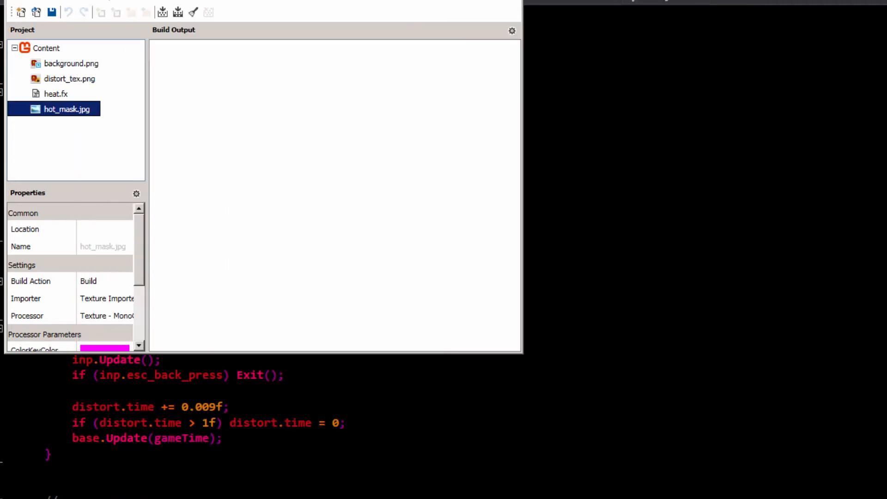
click(55, 93)
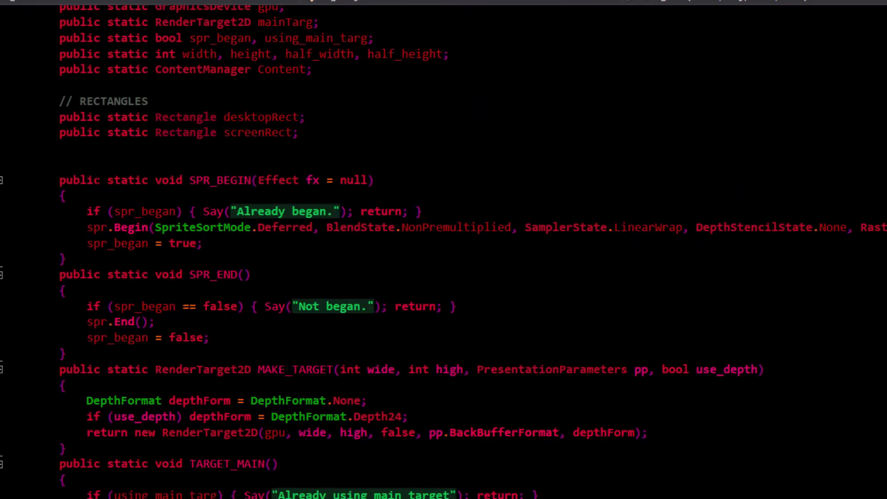
Step: Scroll through g.cs's texture, effect loading and parameter helper methods
scroll(down, 3)
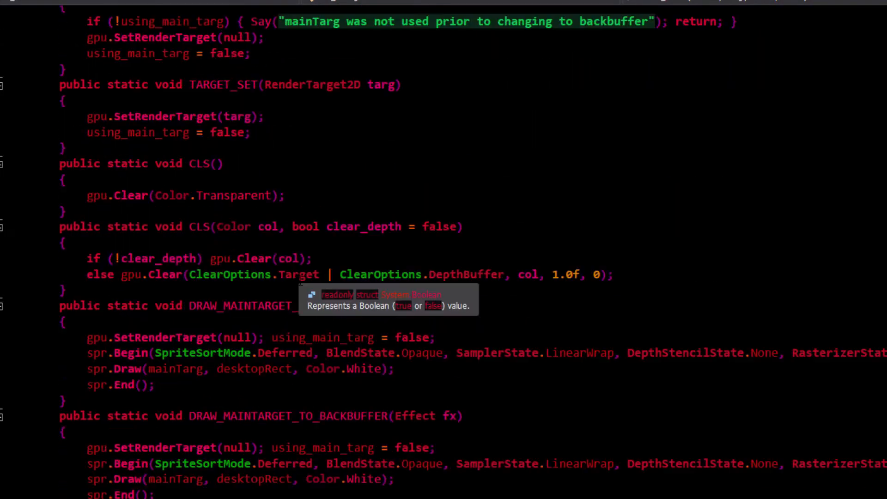
scroll(down, 3)
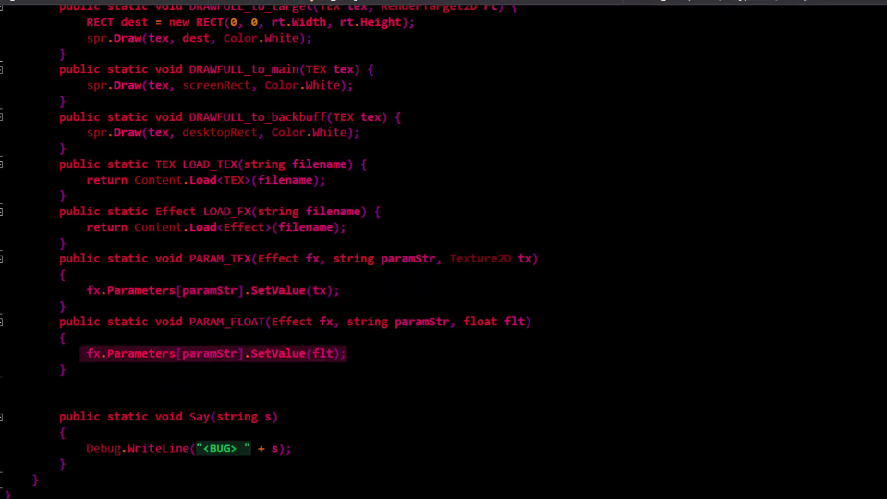
scroll(up, 3)
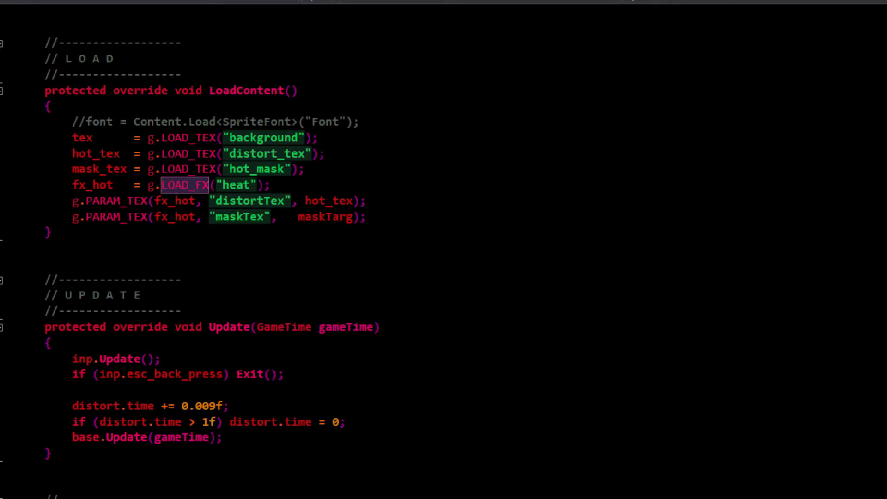
Step: Scroll to Game1's Draw method and bring up the context menu on TARGET_MAIN
scroll(down, 3)
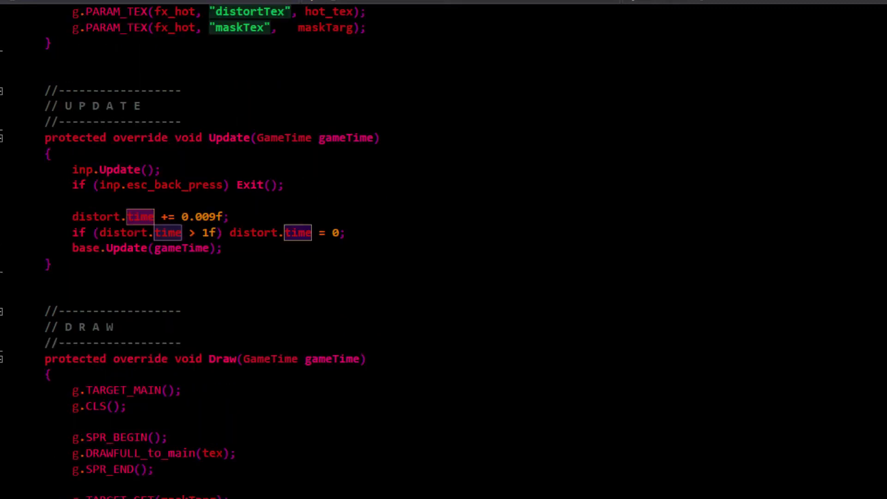
mouse_move(209, 226)
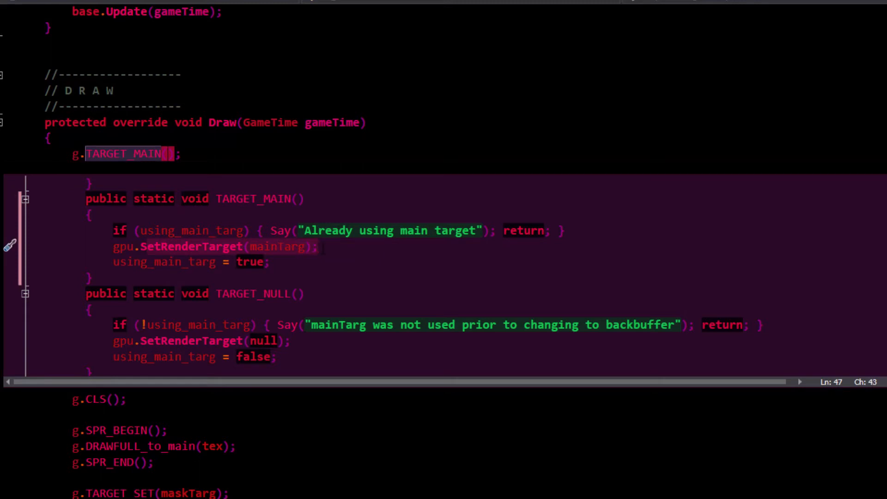
right_click(124, 153)
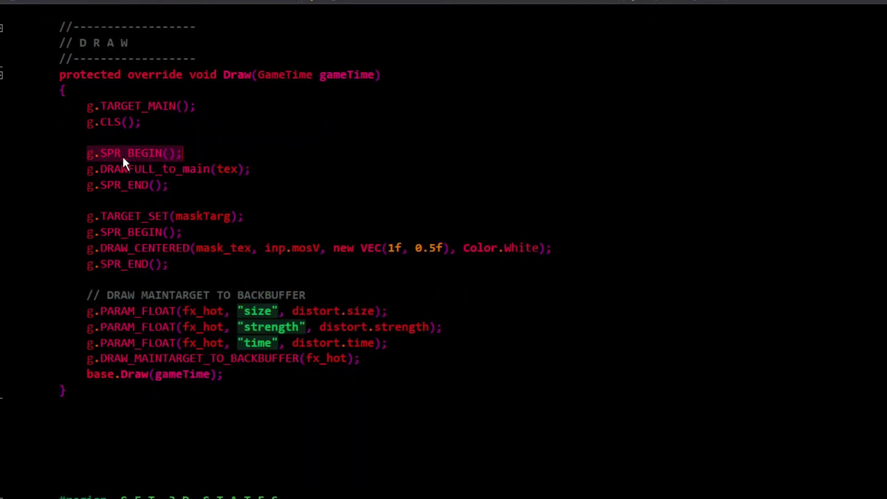
mouse_move(143, 165)
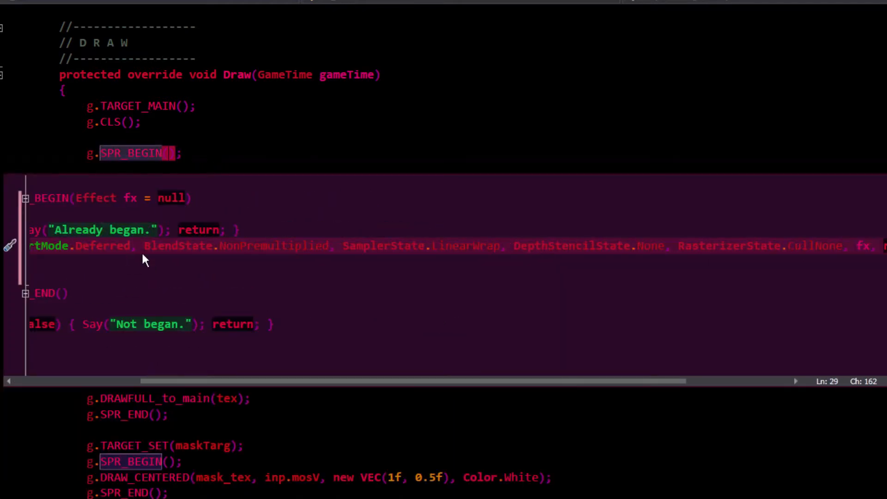
scroll(left, 3)
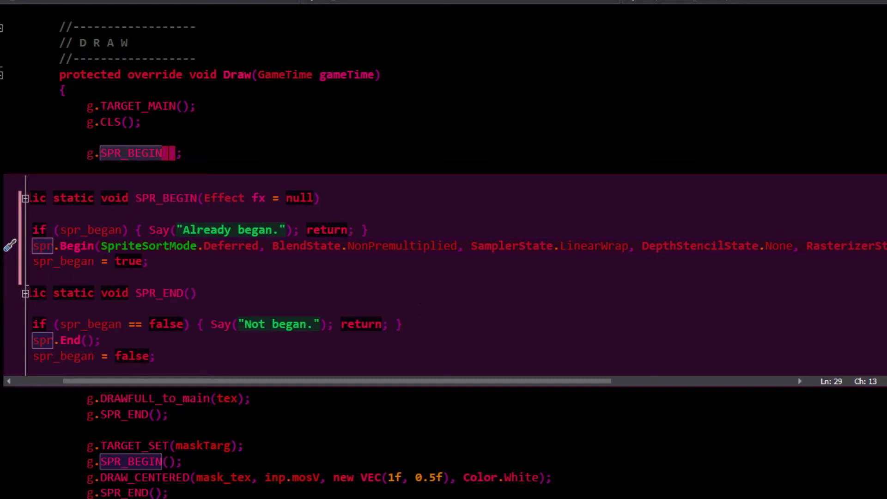
mouse_move(395, 245)
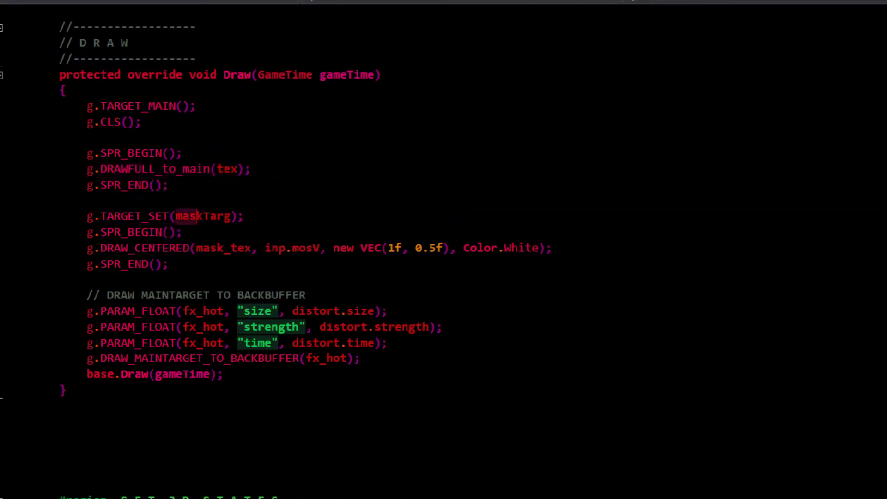
double_click(201, 216)
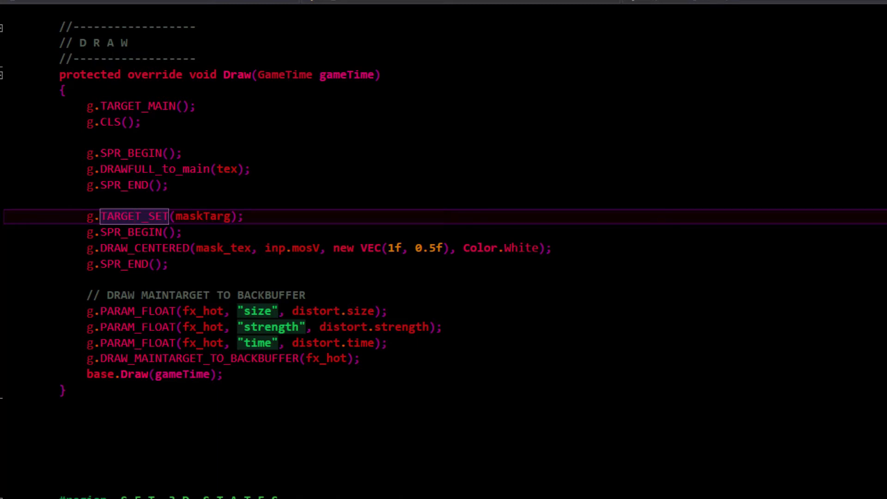
double_click(224, 248)
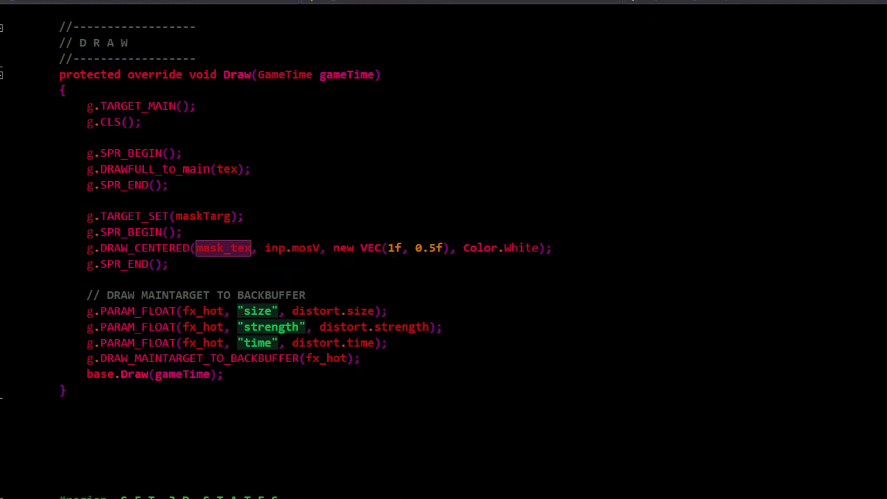
double_click(304, 248)
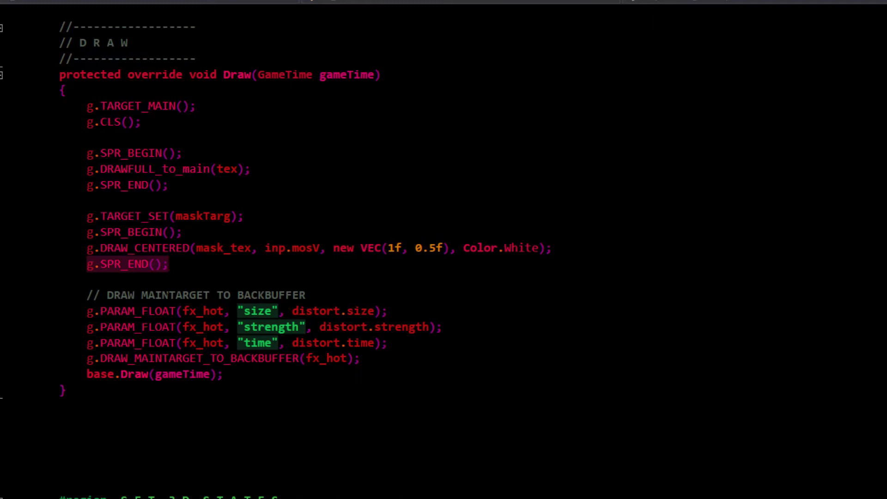
click(222, 358)
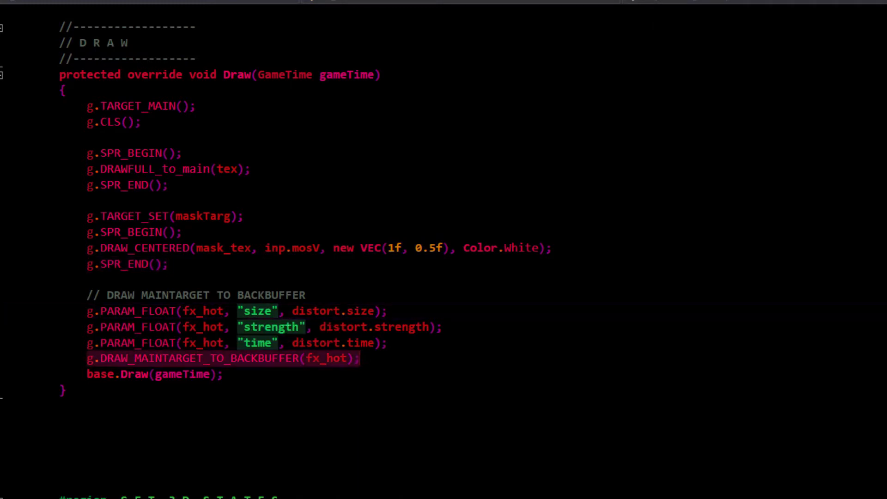
mouse_move(309, 367)
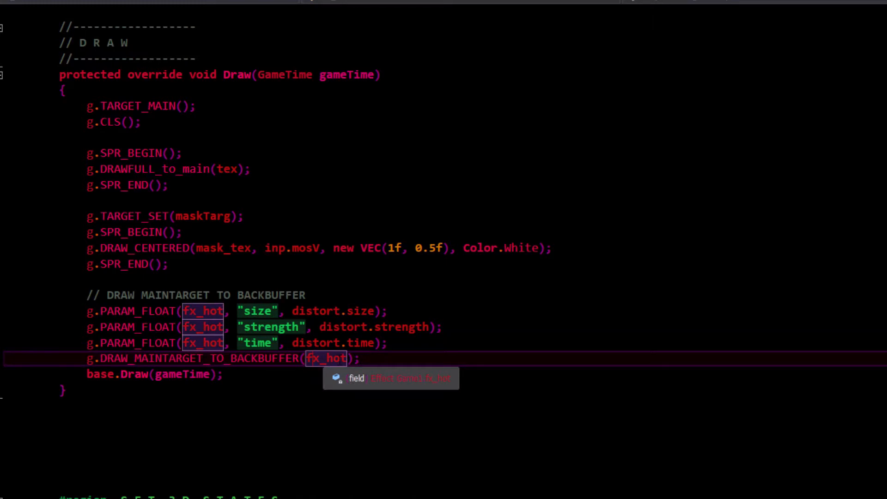
Step: Peek DRAW_MAINTARGET_TO_BACKBUFFER's definition, inspecting SamplerState, mainTarg and desktopRect
right_click(326, 357)
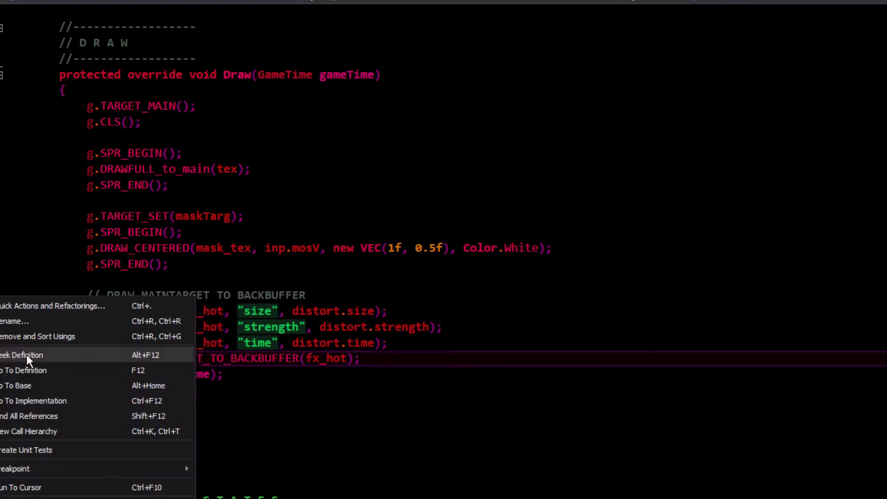
click(21, 355)
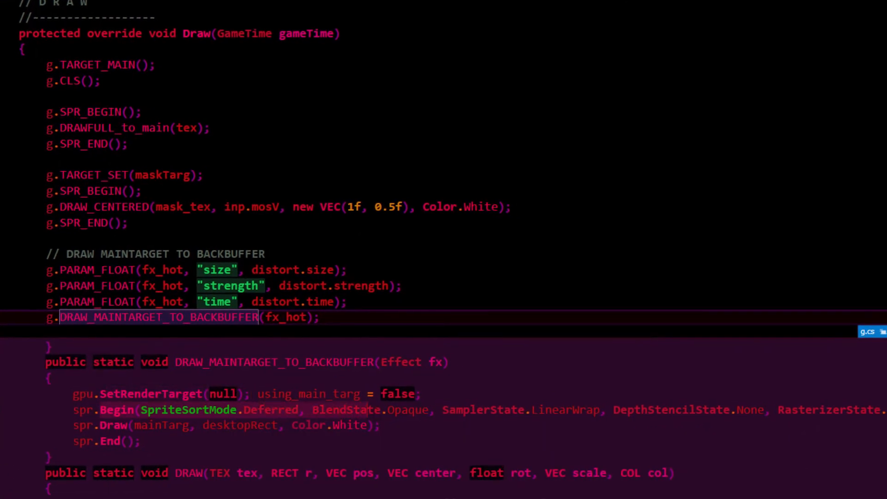
double_click(482, 410)
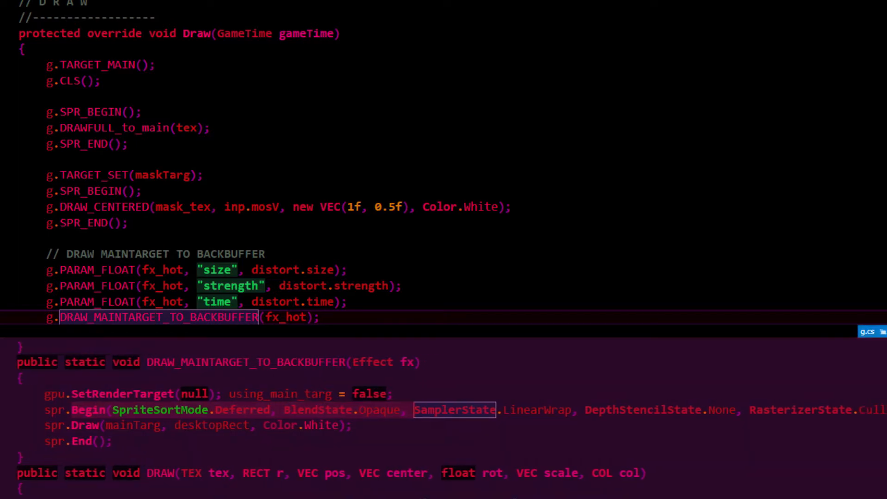
scroll(right, 3)
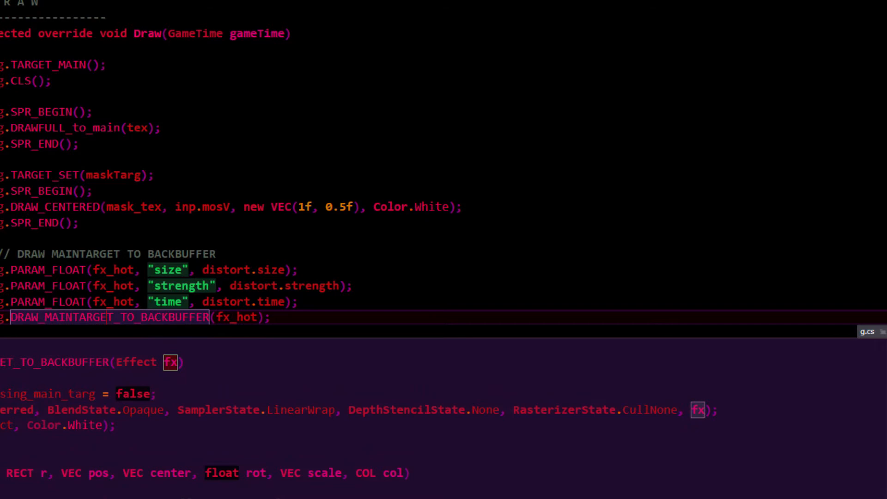
scroll(left, 3)
text(spr.End();)
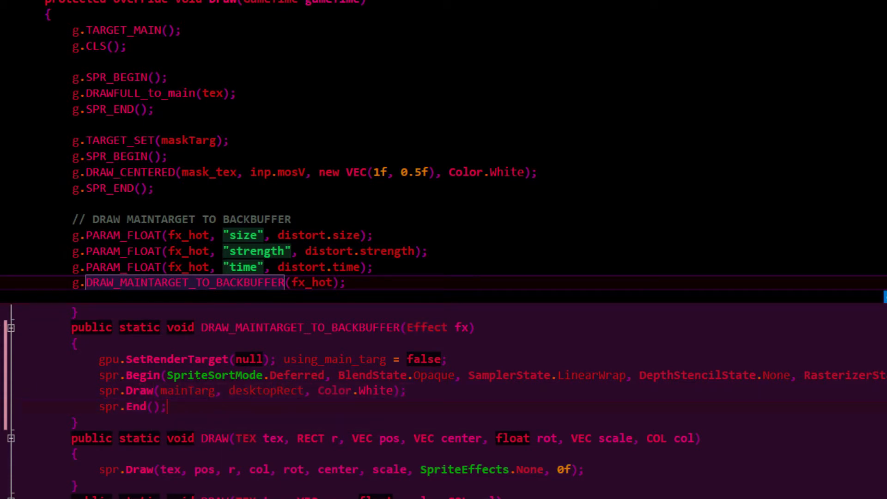
double_click(189, 390)
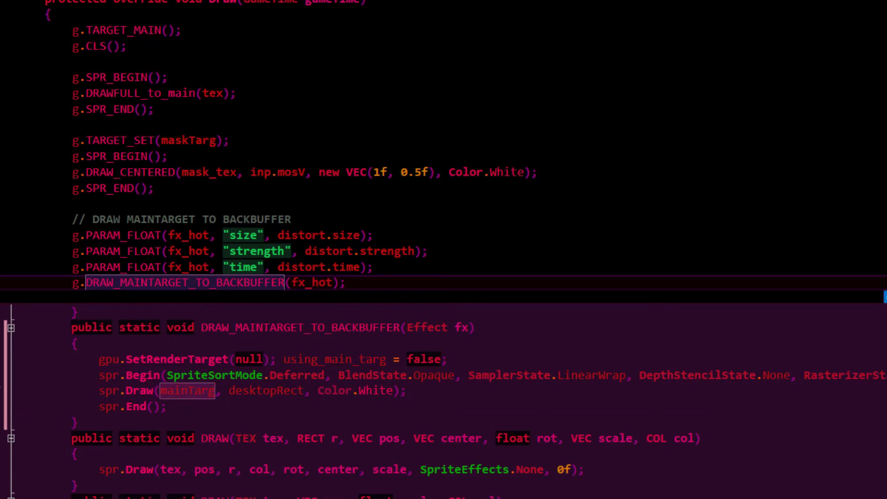
double_click(266, 390)
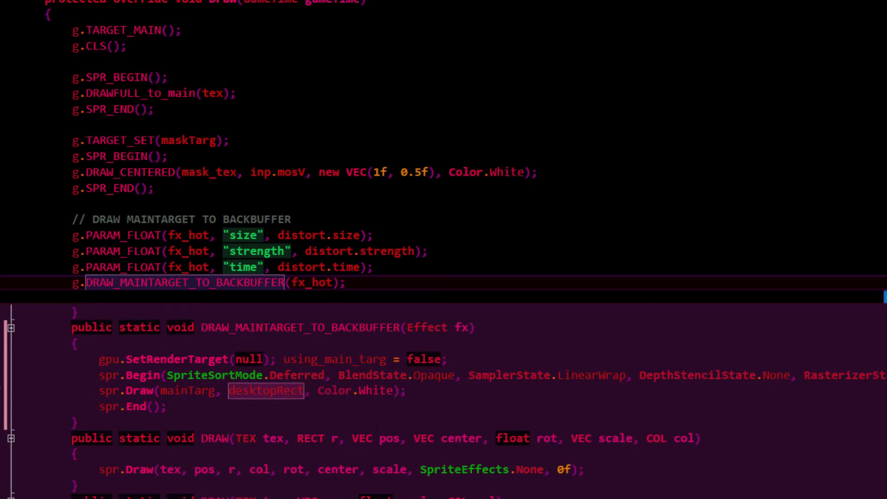
mouse_move(373, 391)
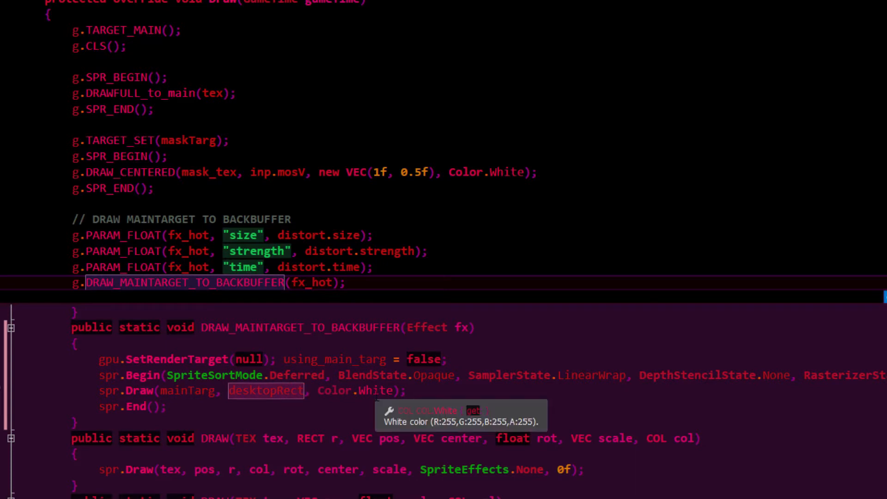
mouse_move(265, 390)
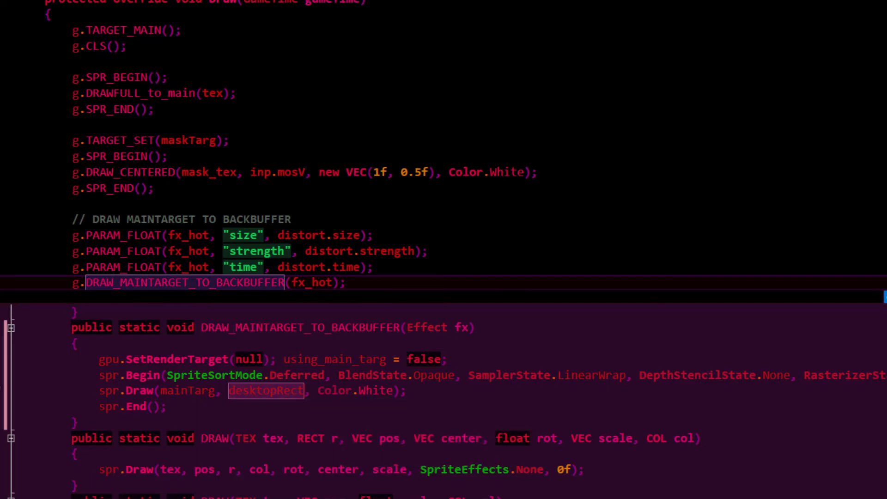
Step: Scroll back and forth through Game1's LoadContent, Update and Draw methods
scroll(up, 3)
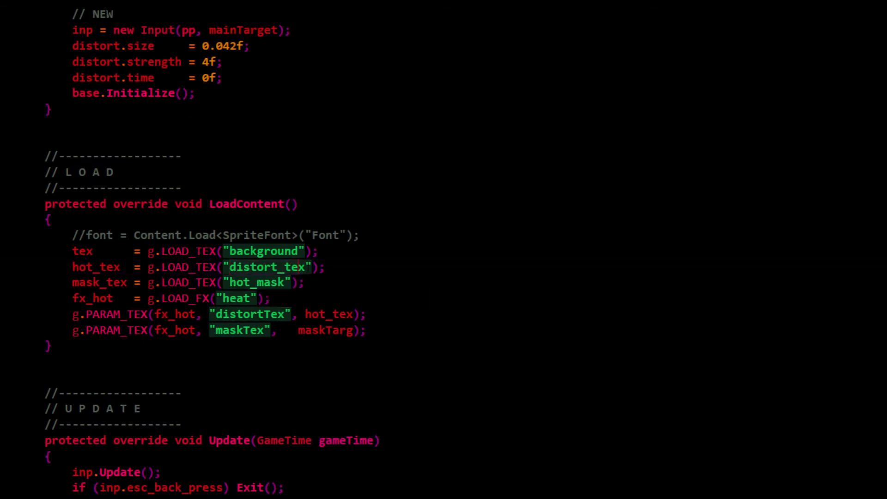
mouse_move(238, 298)
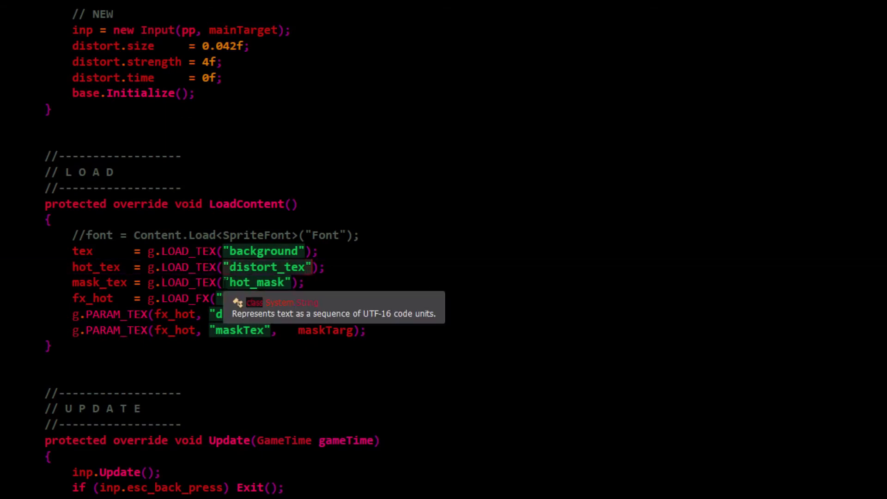
scroll(down, 3)
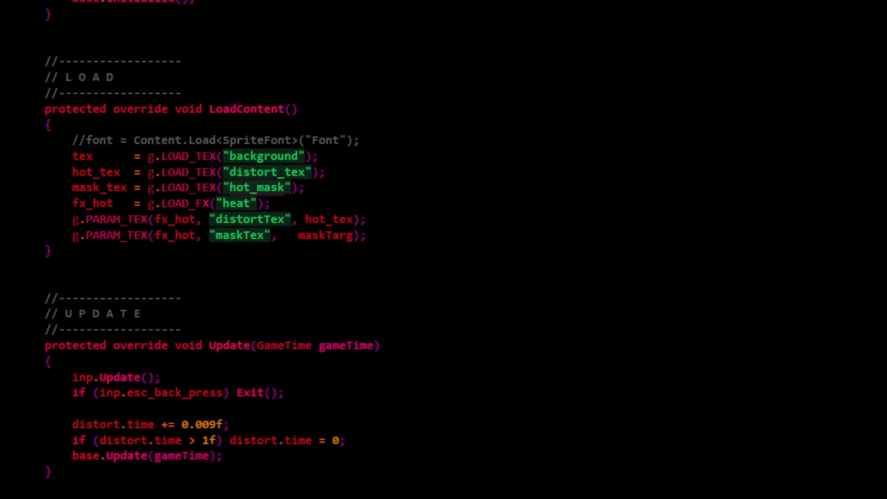
scroll(down, 3)
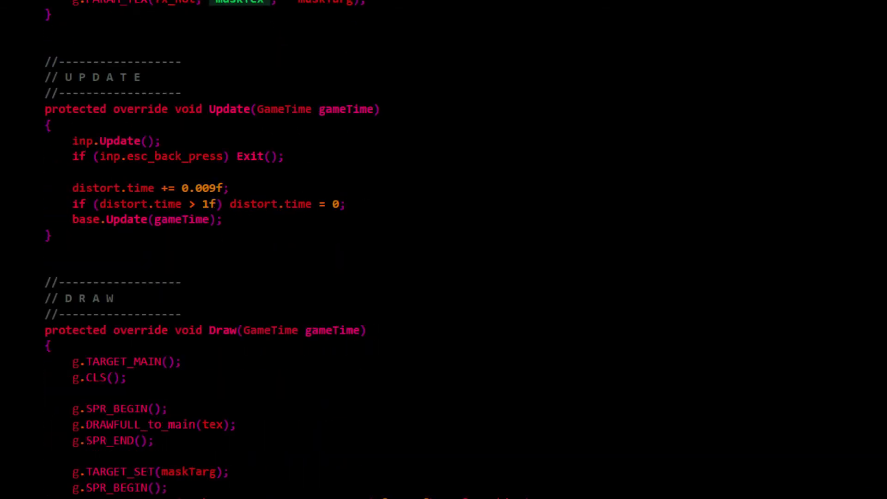
scroll(down, 3)
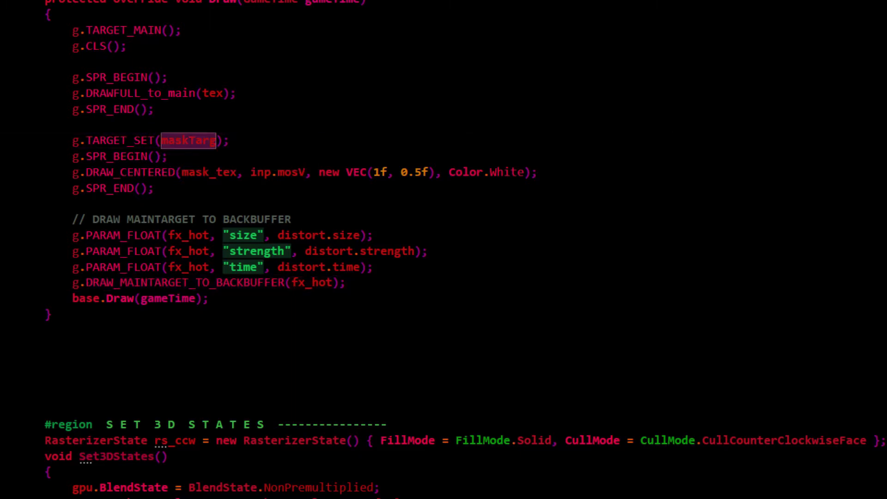
scroll(up, 3)
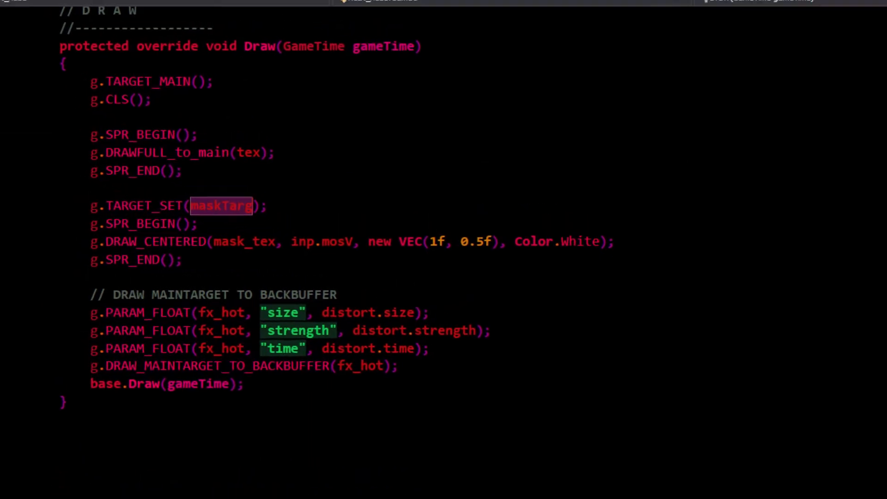
scroll(up, 3)
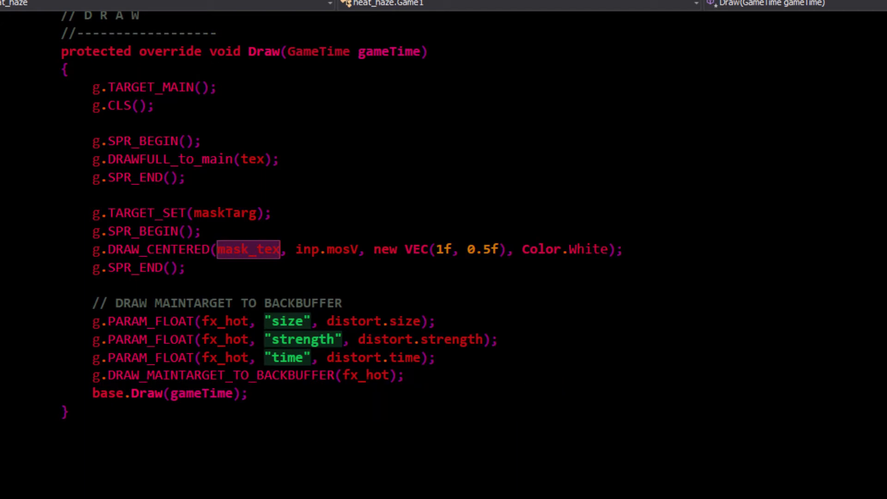
mouse_move(314, 385)
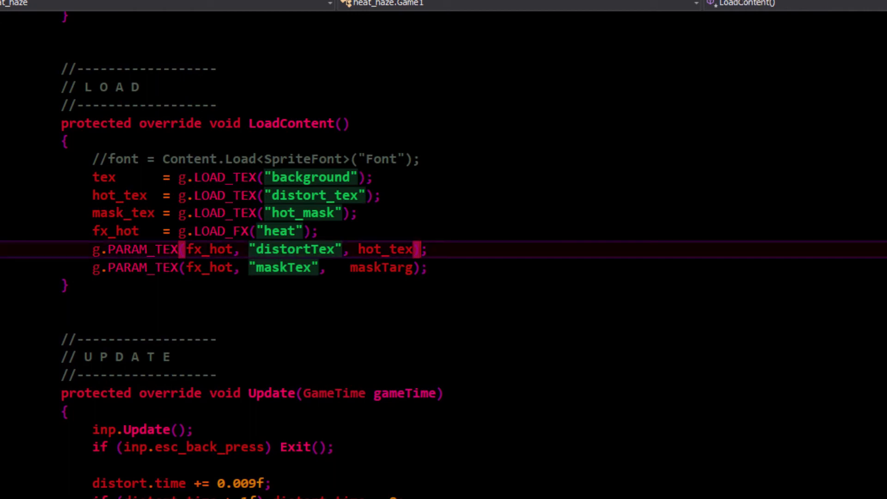
scroll(down, 3)
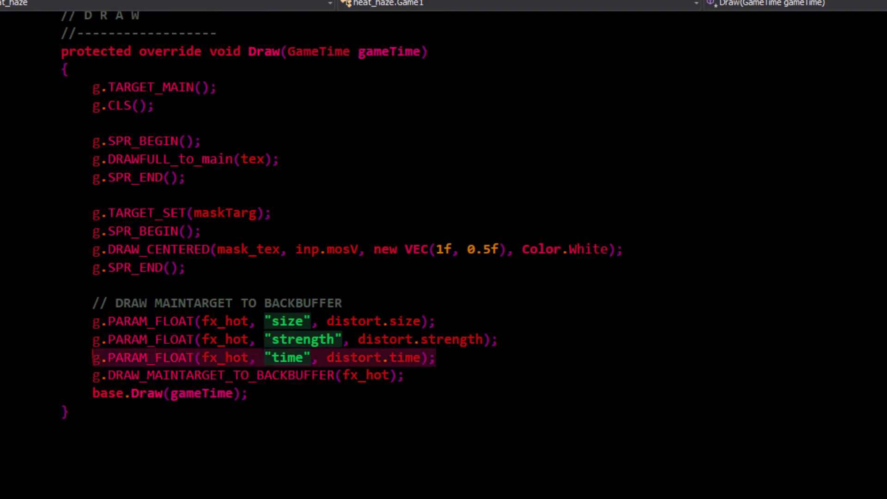
scroll(up, 3)
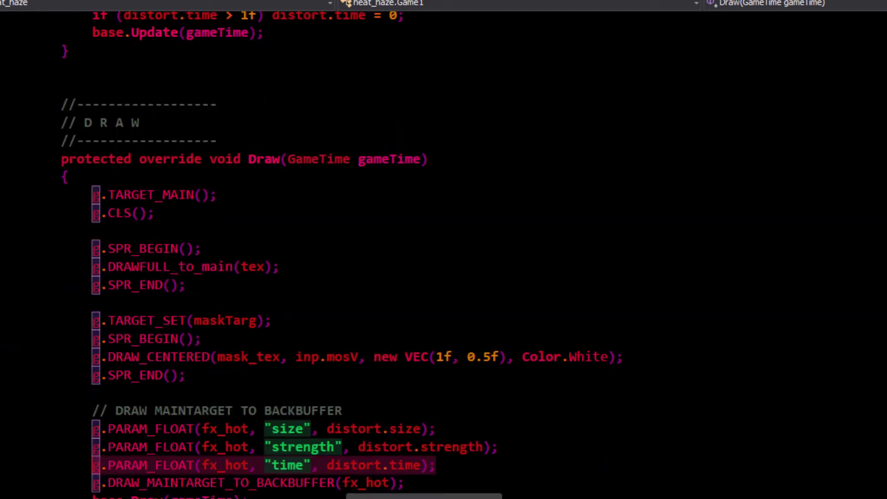
scroll(up, 3)
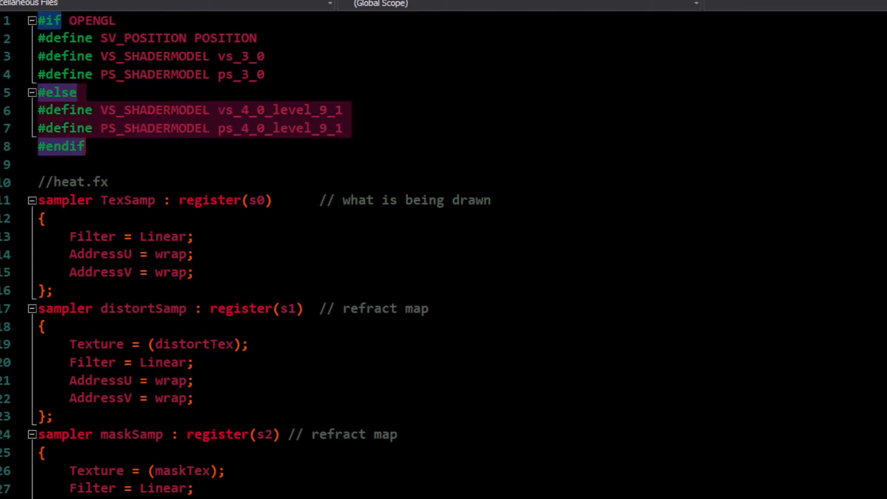
Step: Change the vertex shader model version to 5 in heat.fx
click(227, 128)
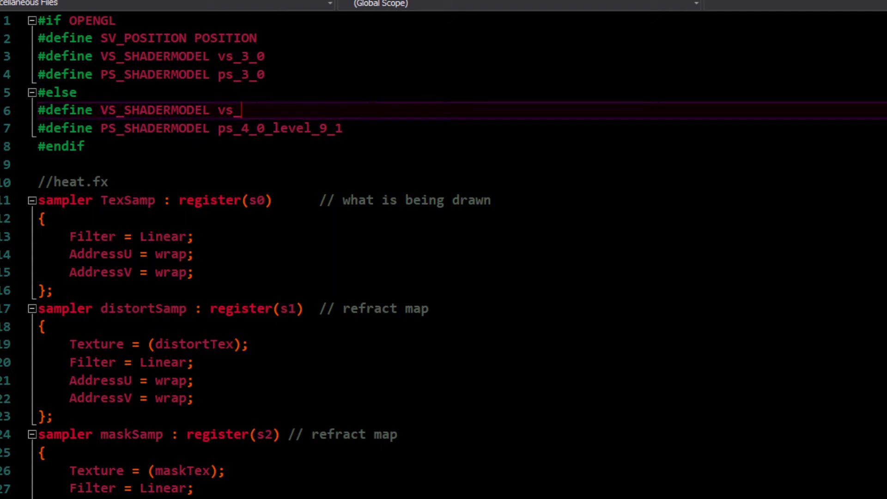
text(5)
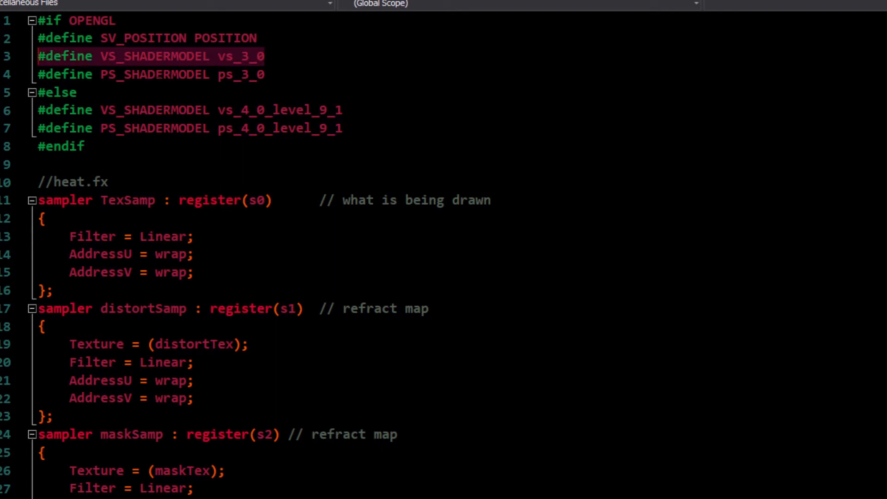
click(77, 93)
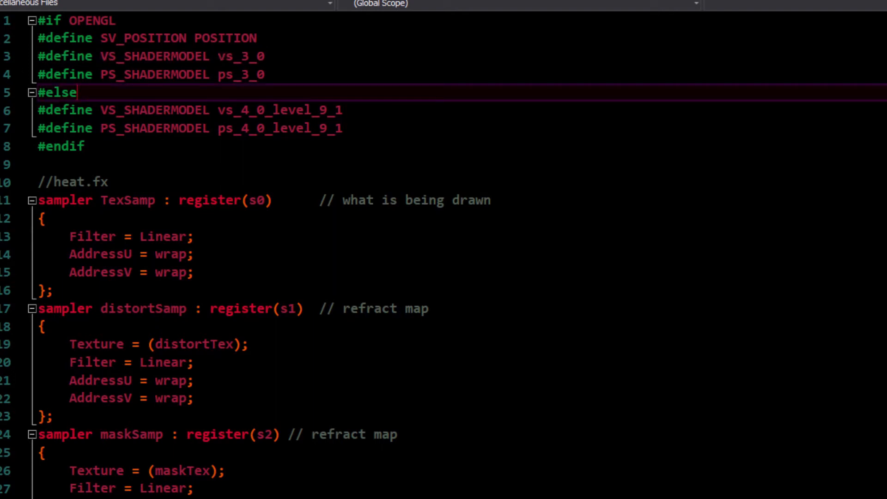
scroll(down, 3)
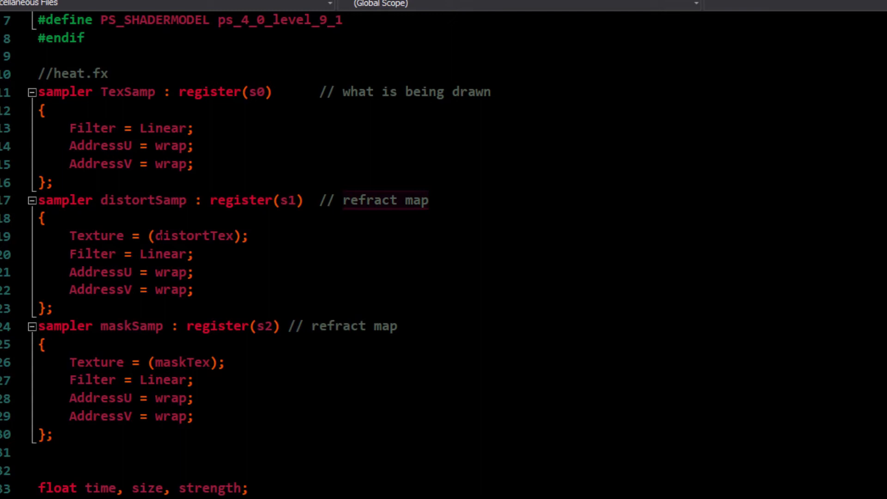
Step: Retype the maskSamp comment as 'full-screen mask' and scroll down to HeatPS
double_click(195, 235)
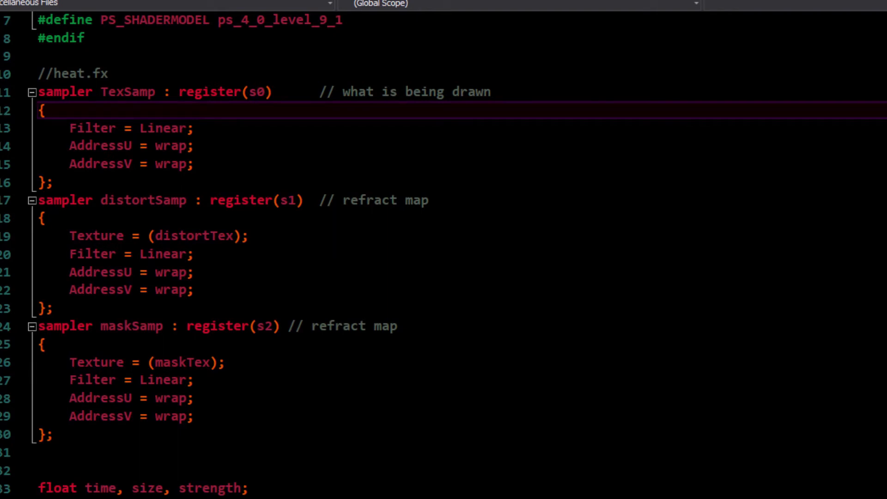
click(42, 218)
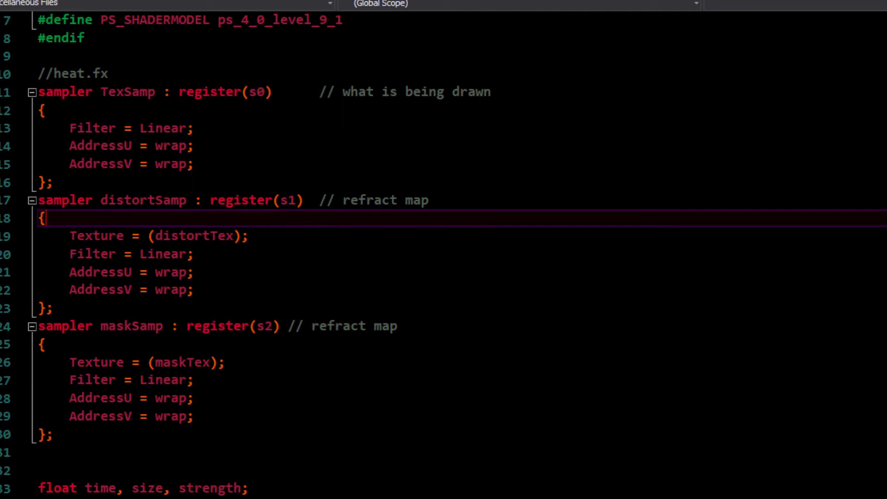
click(212, 236)
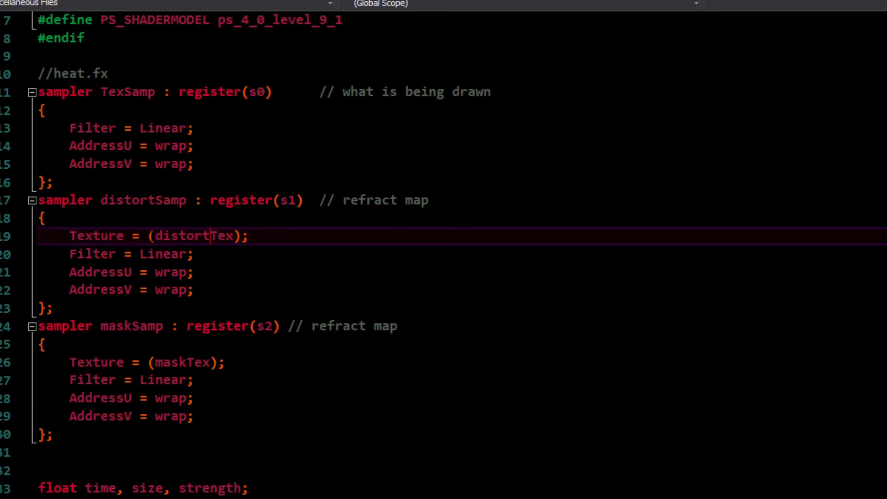
double_click(192, 236)
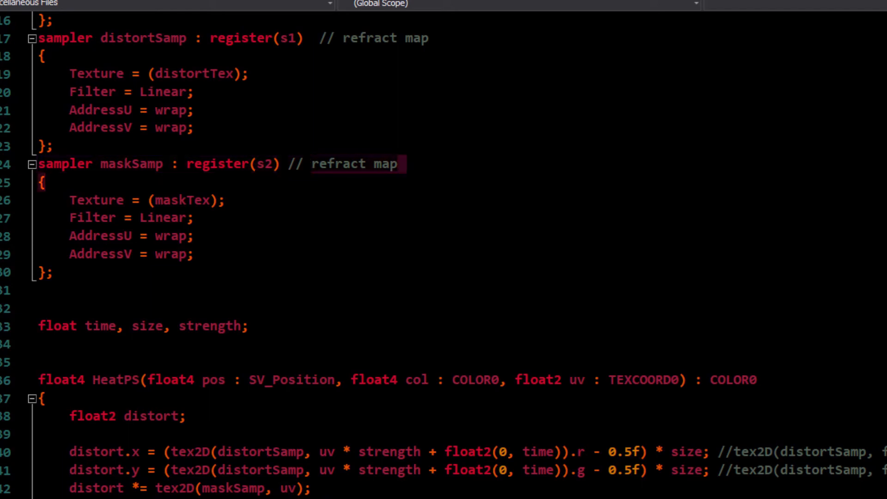
text(full-screen mask)
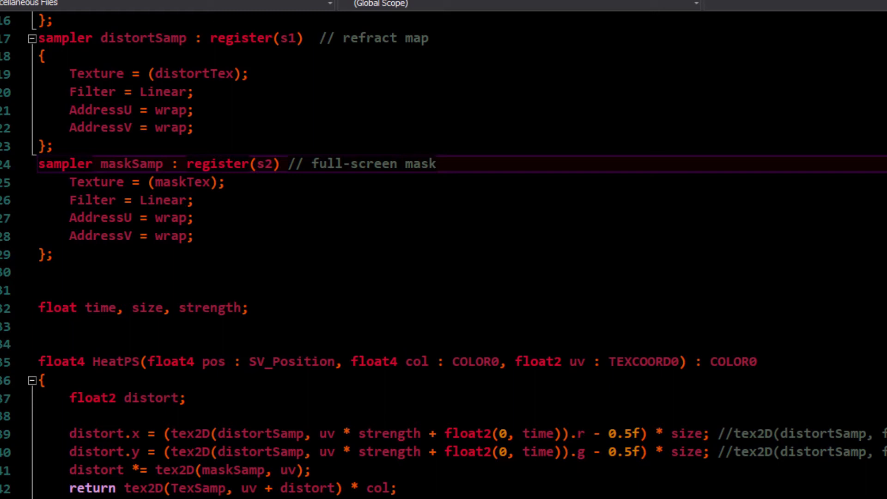
click(436, 164)
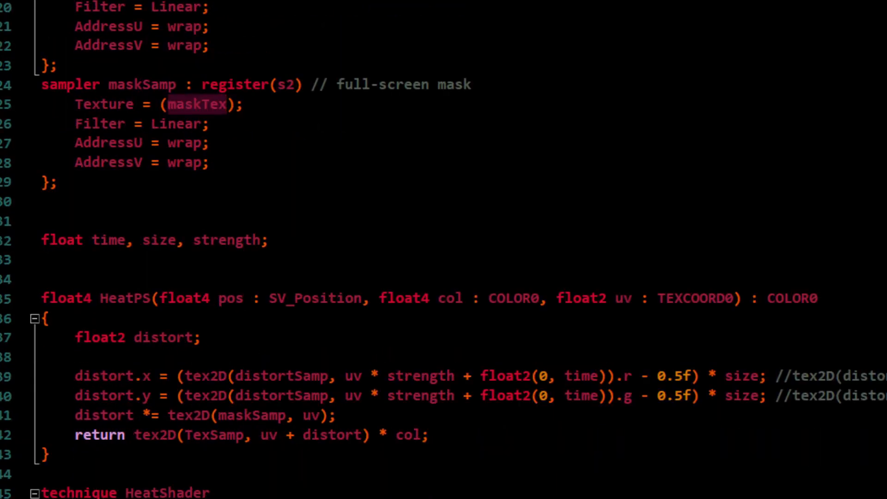
scroll(down, 3)
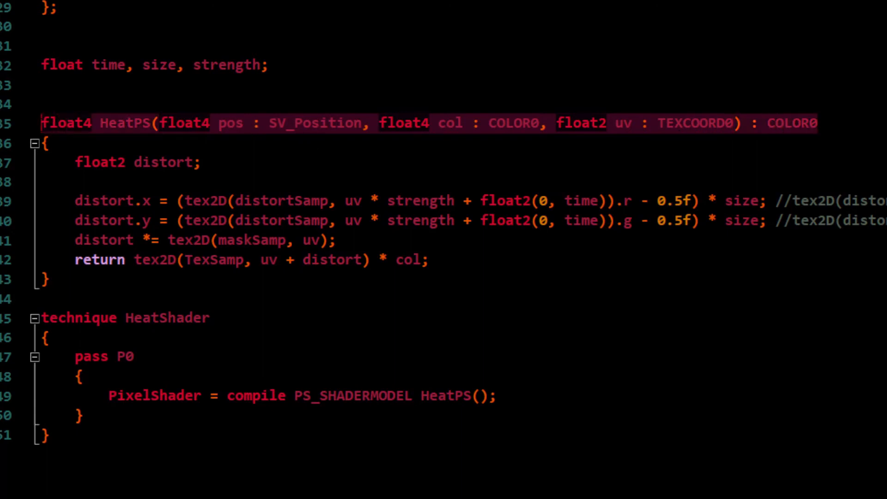
click(48, 143)
text(tex2D(tex_sampler, uv.x, uv.y))
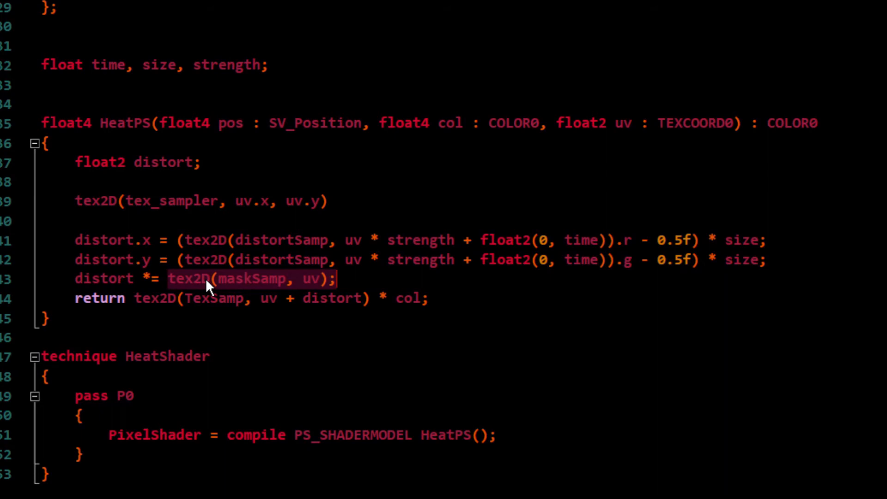
mouse_move(335, 286)
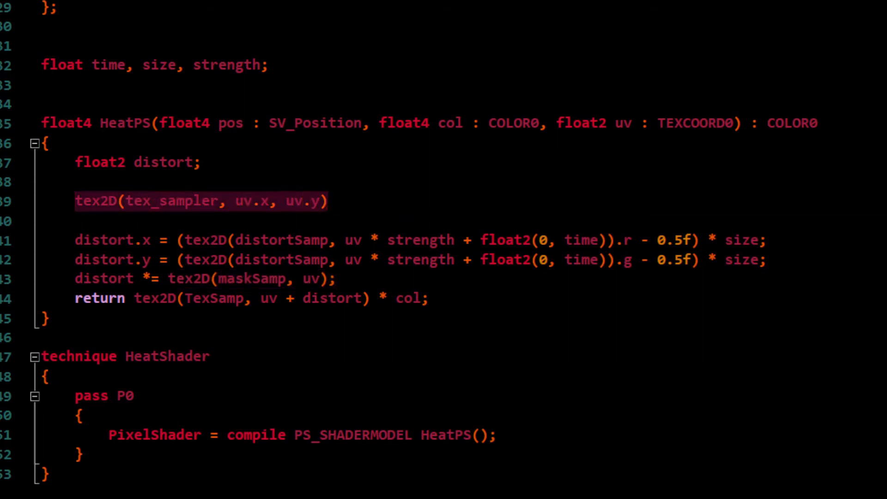
key(Delete)
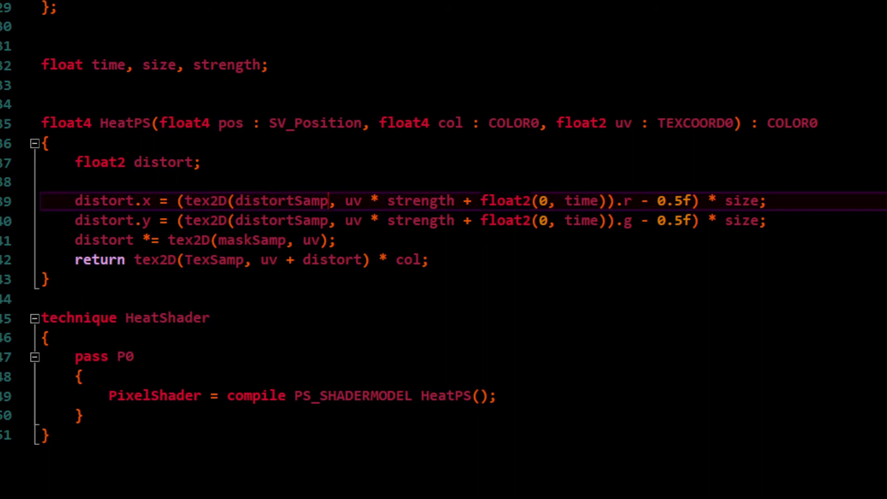
scroll(up, 3)
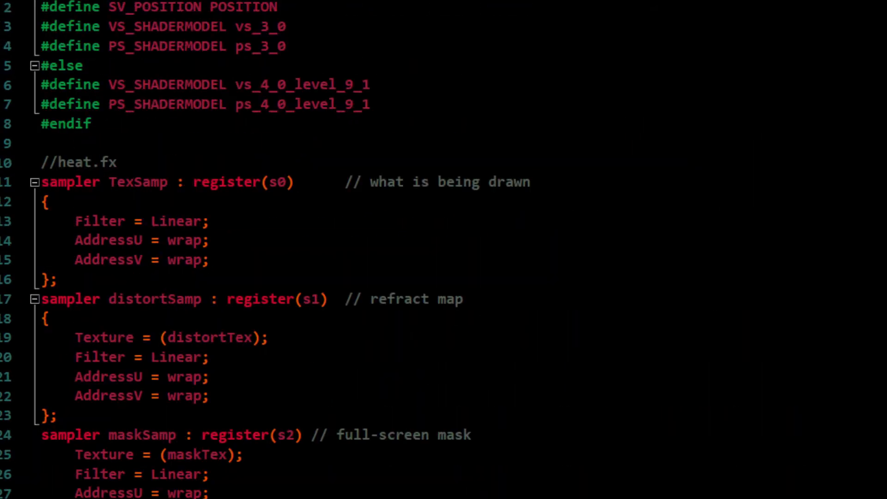
scroll(down, 3)
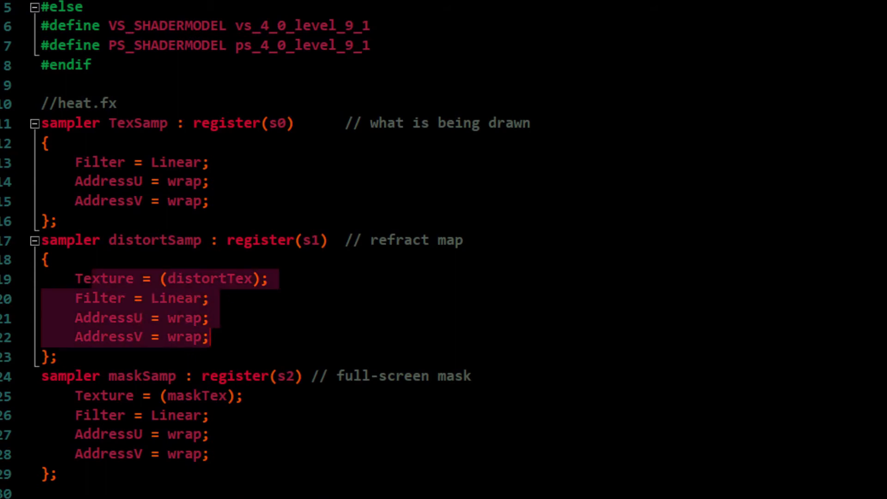
scroll(down, 3)
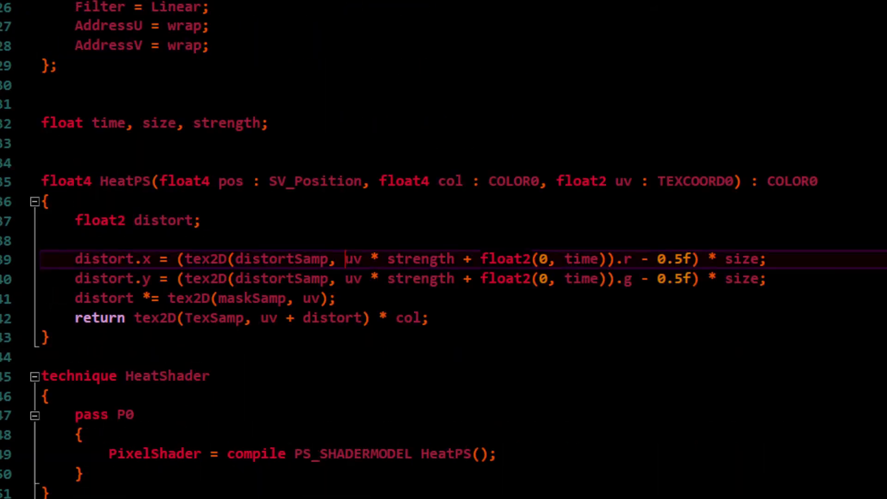
double_click(580, 259)
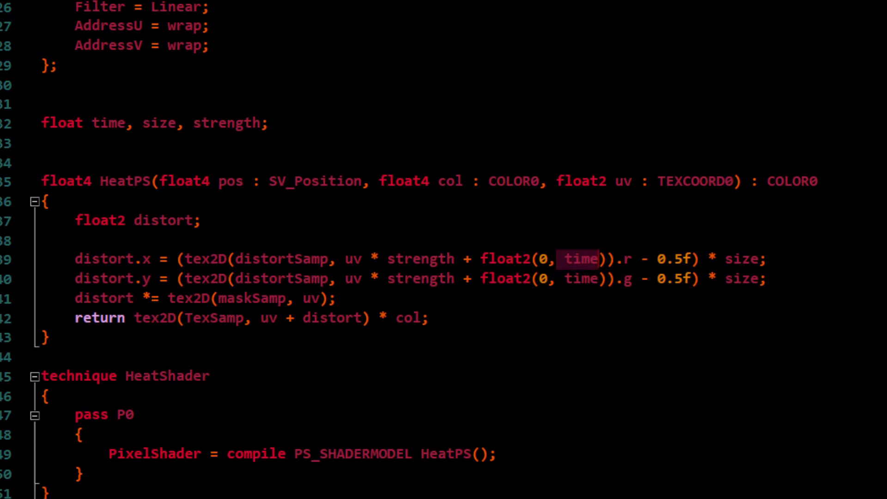
double_click(353, 259)
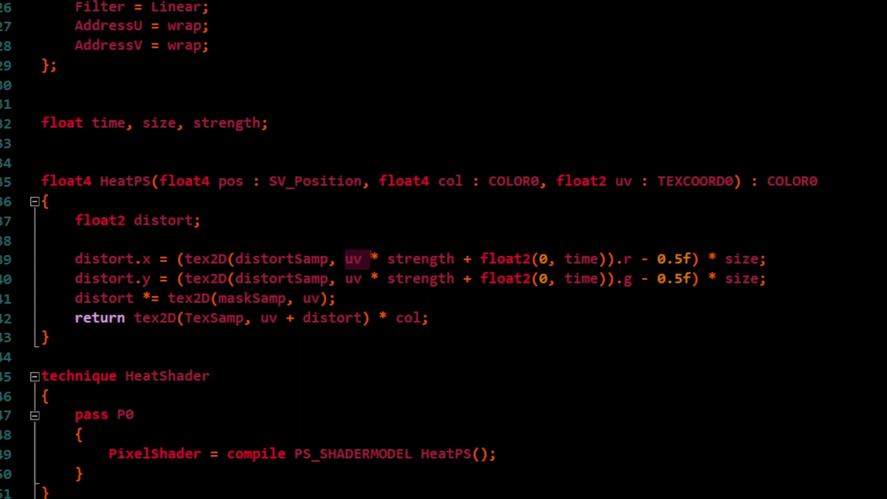
mouse_move(356, 267)
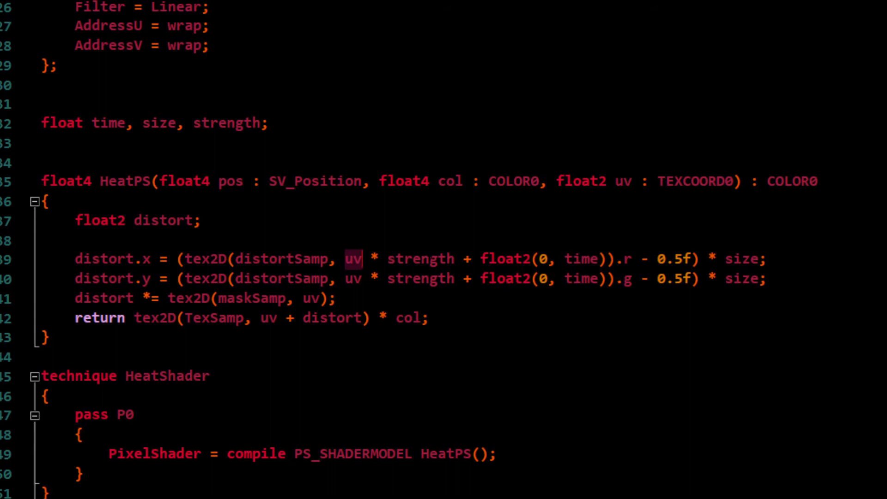
mouse_move(364, 269)
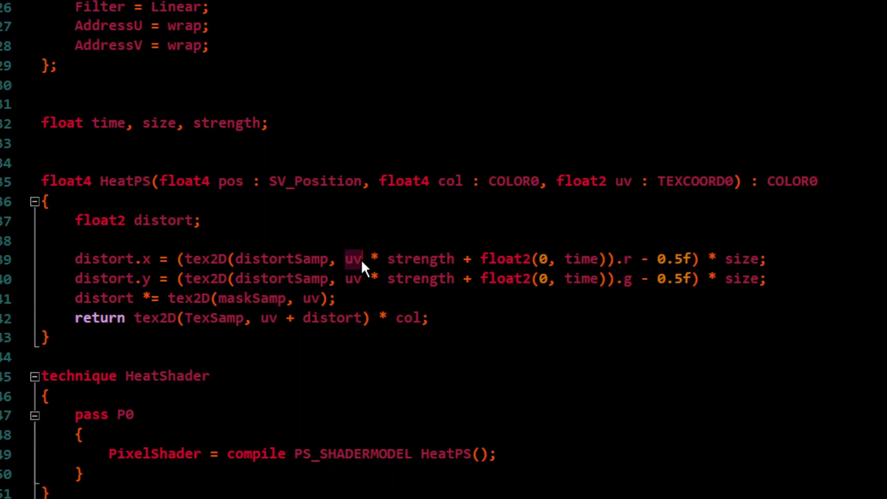
double_click(420, 259)
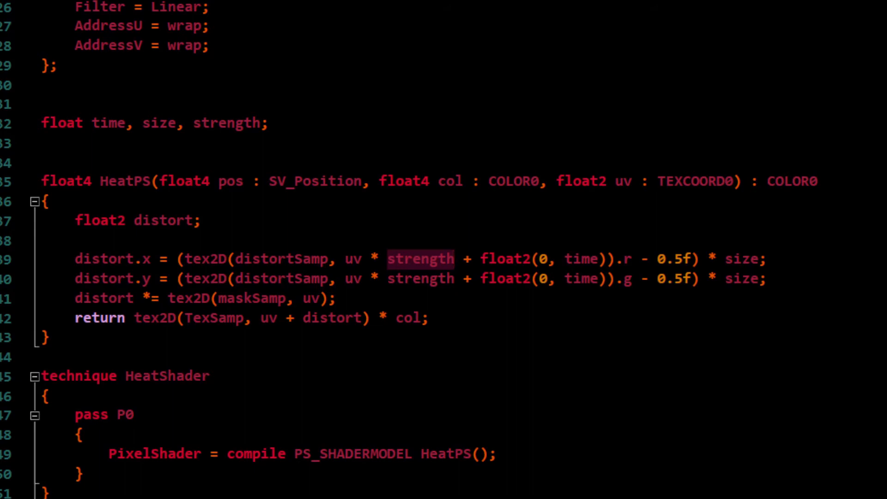
click(349, 259)
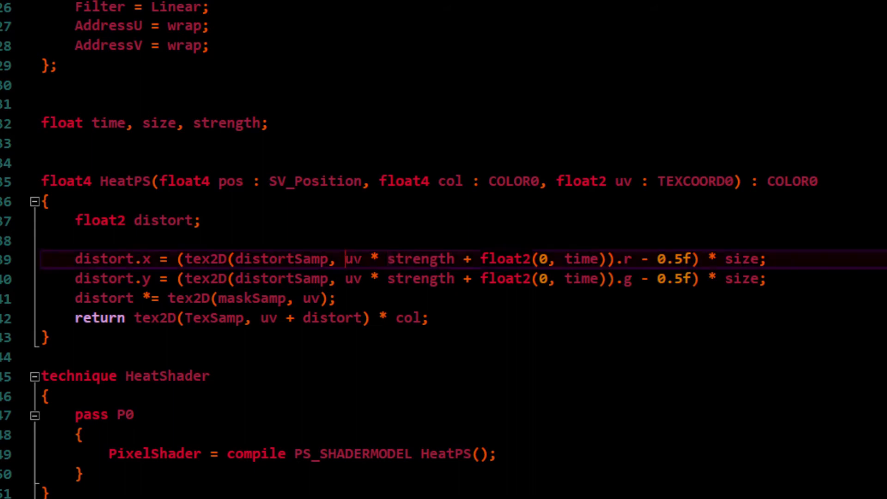
double_click(353, 259)
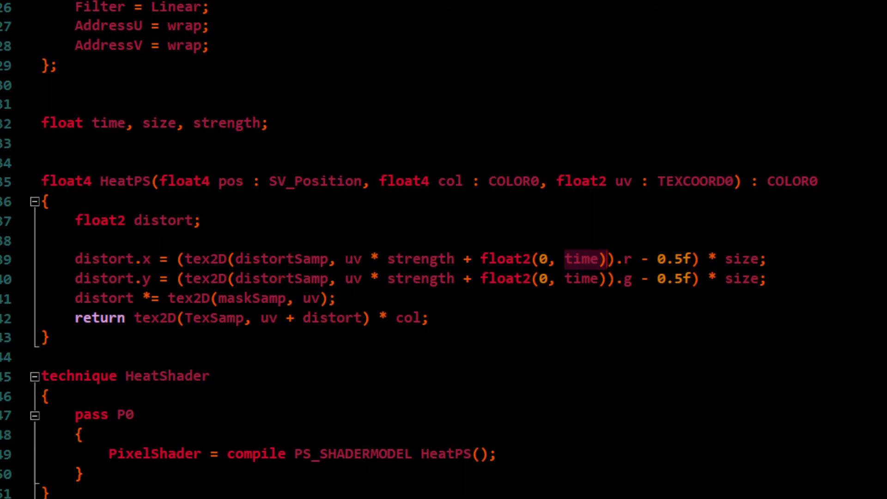
double_click(420, 259)
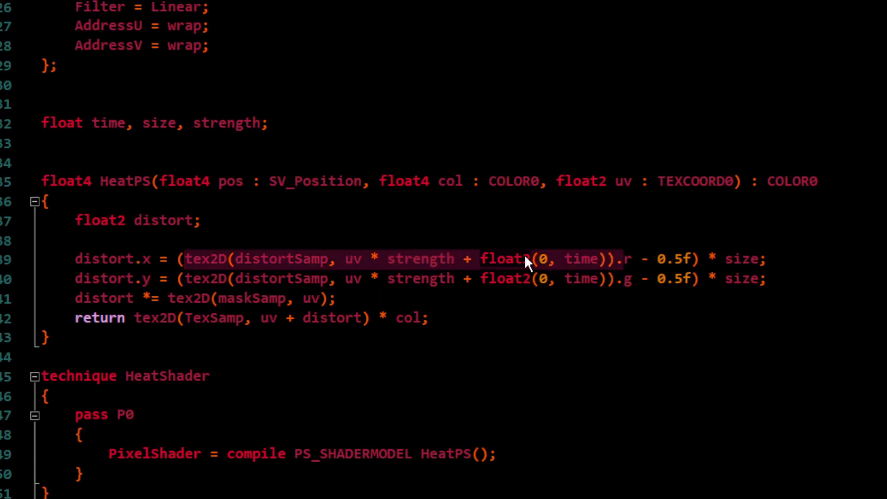
mouse_move(594, 269)
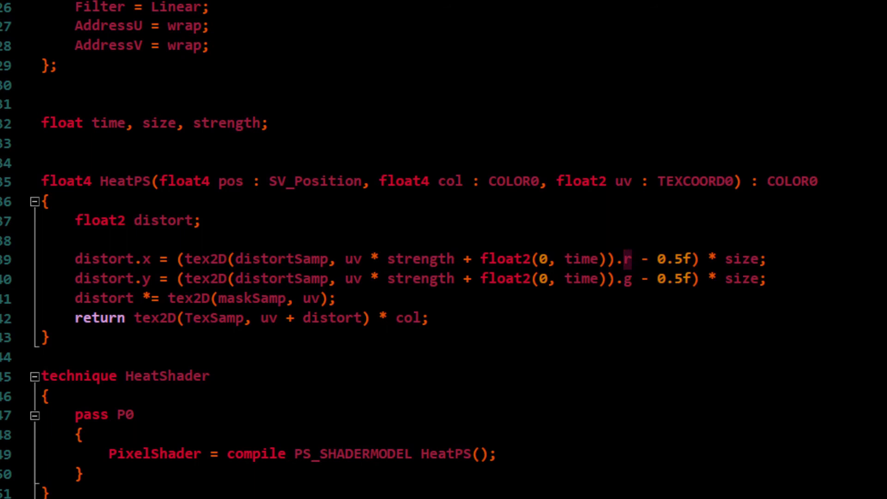
click(396, 259)
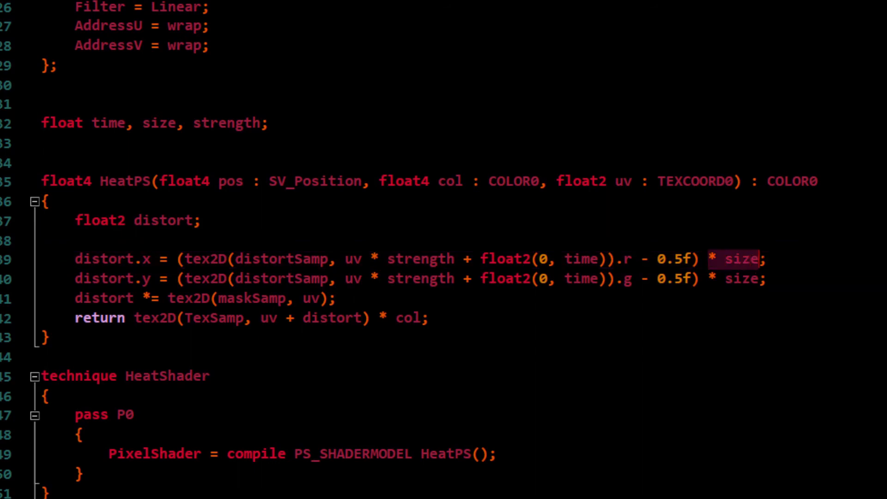
mouse_move(761, 273)
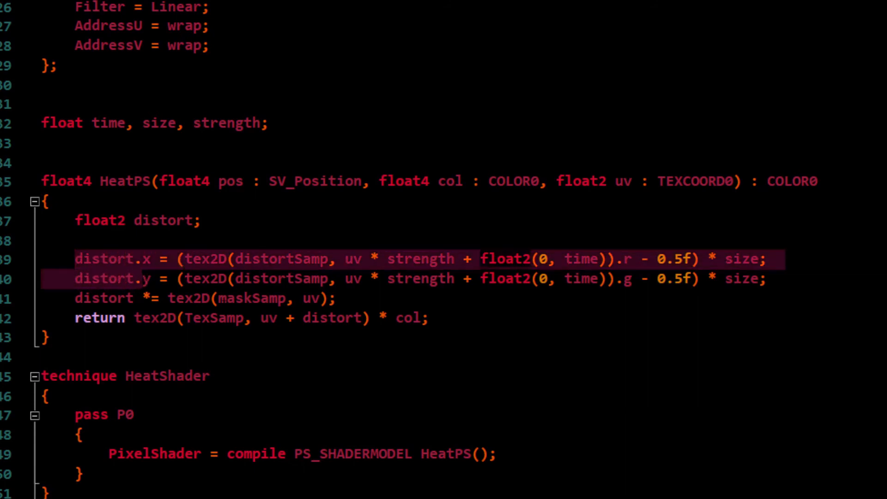
mouse_move(131, 289)
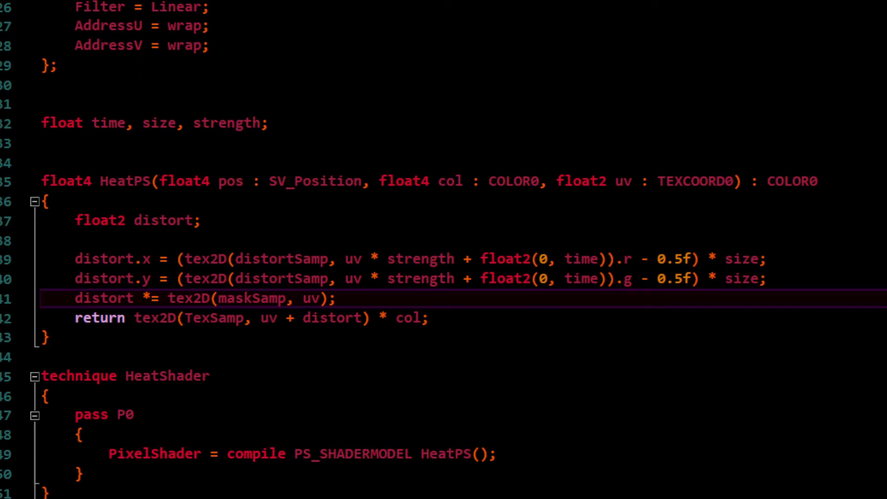
click(123, 317)
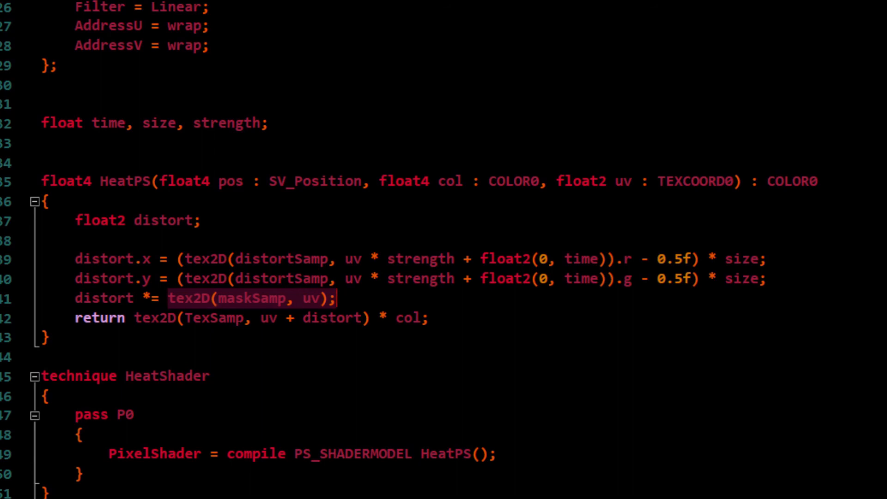
click(227, 317)
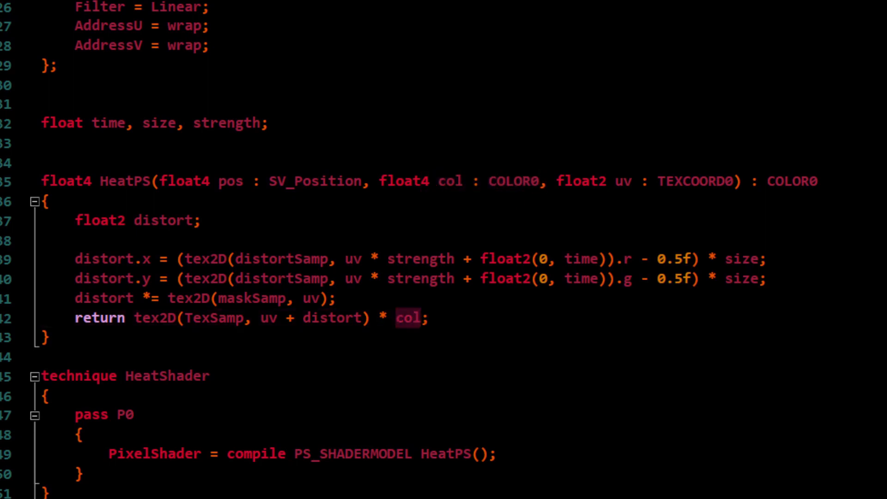
click(48, 337)
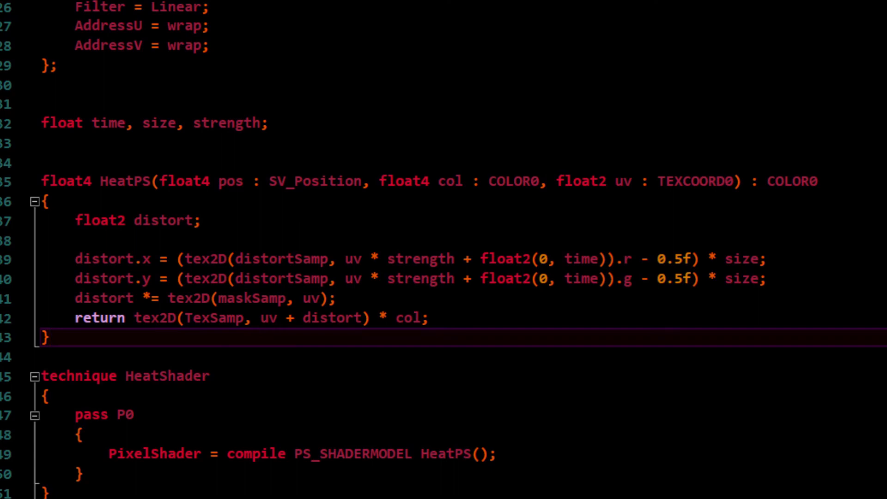
Step: Scroll through Draw's heat effect parameters and Update, clicking a blank Draw line
scroll(down, 3)
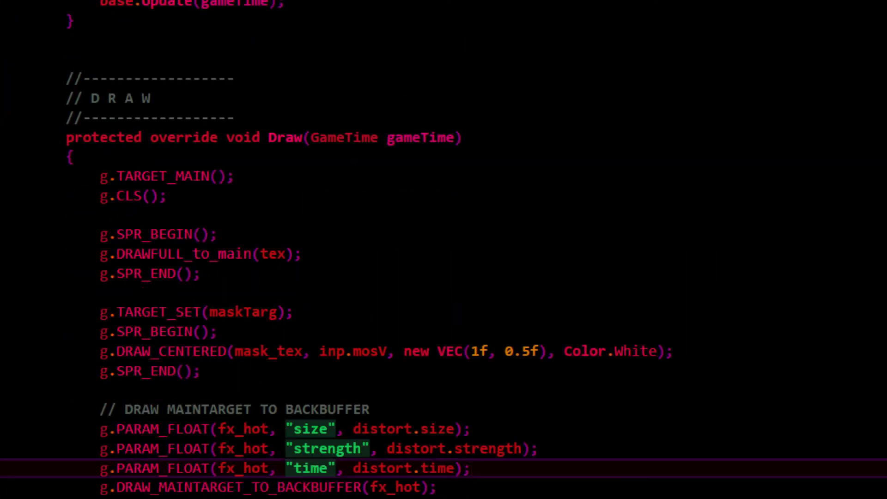
scroll(down, 3)
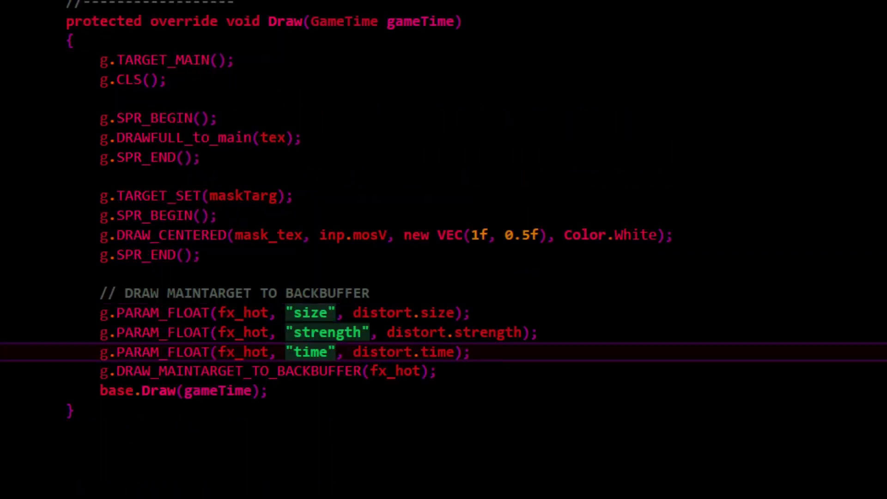
scroll(up, 3)
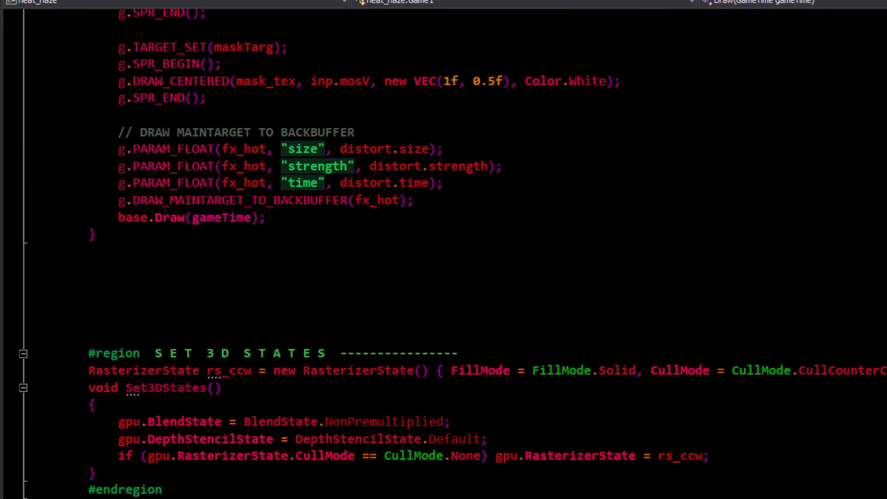
scroll(up, 3)
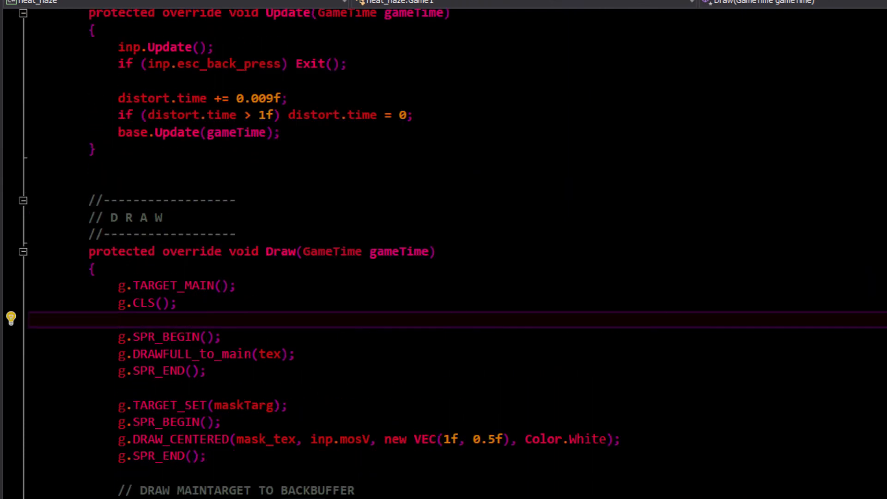
click(119, 320)
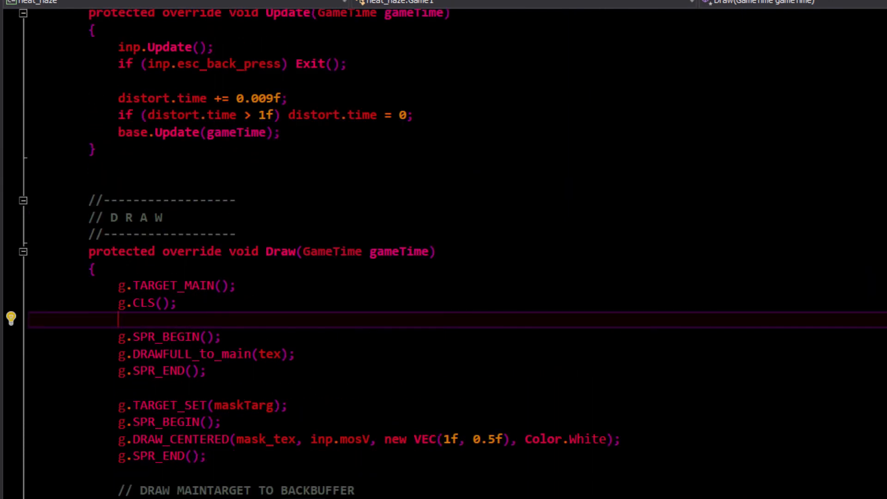